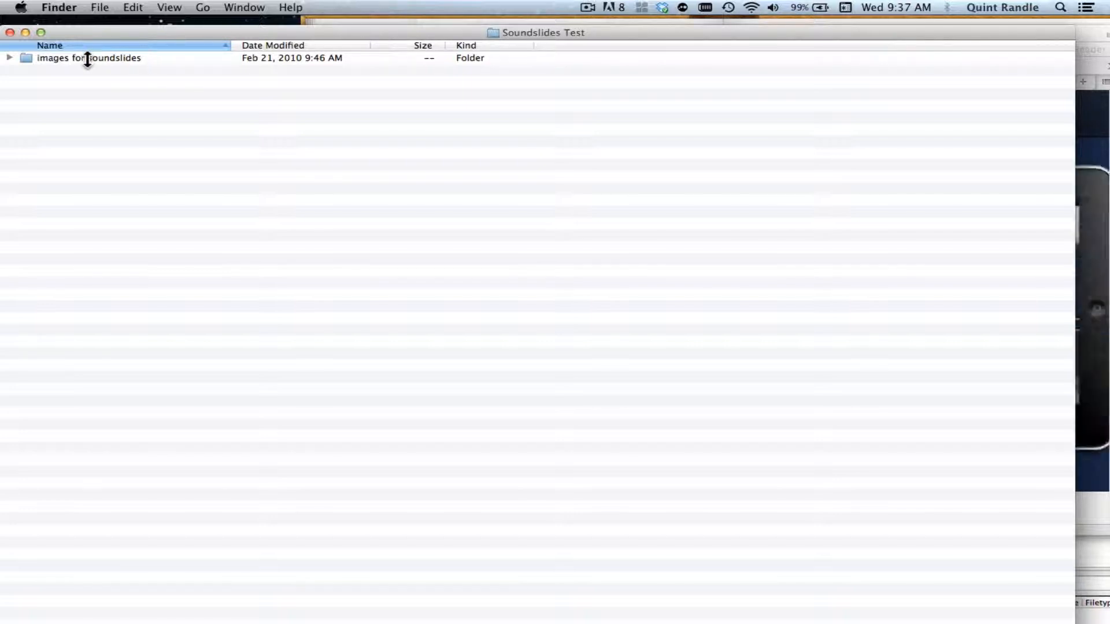
# Open the 'images for soundslides' folder and preview one of its JPEG images.
pyautogui.doubleClick(88, 58)
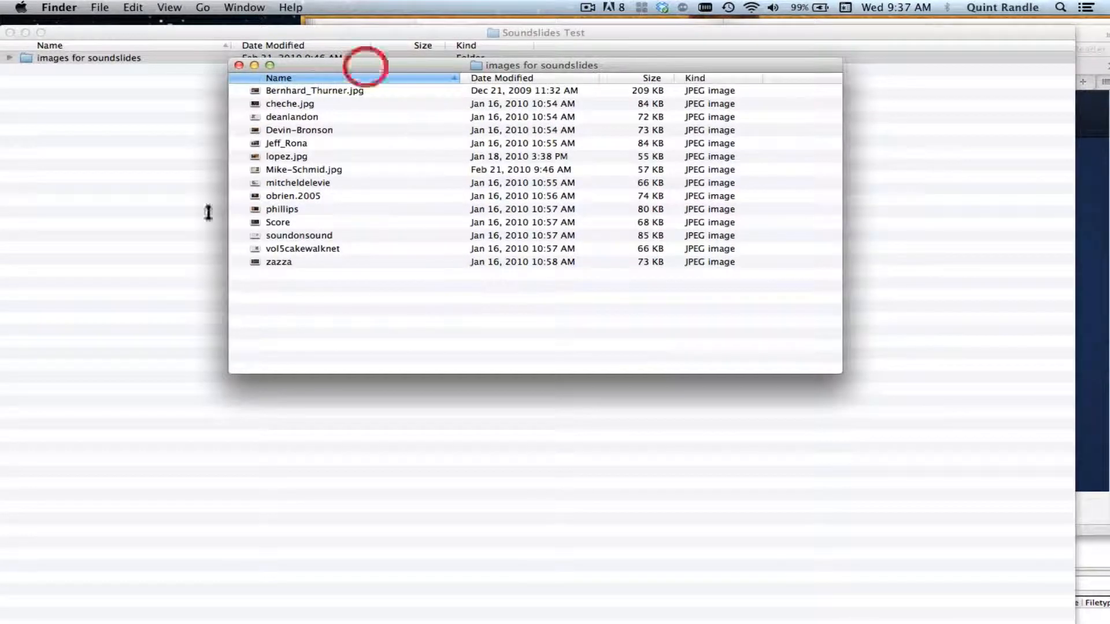
pyautogui.moveTo(283, 268)
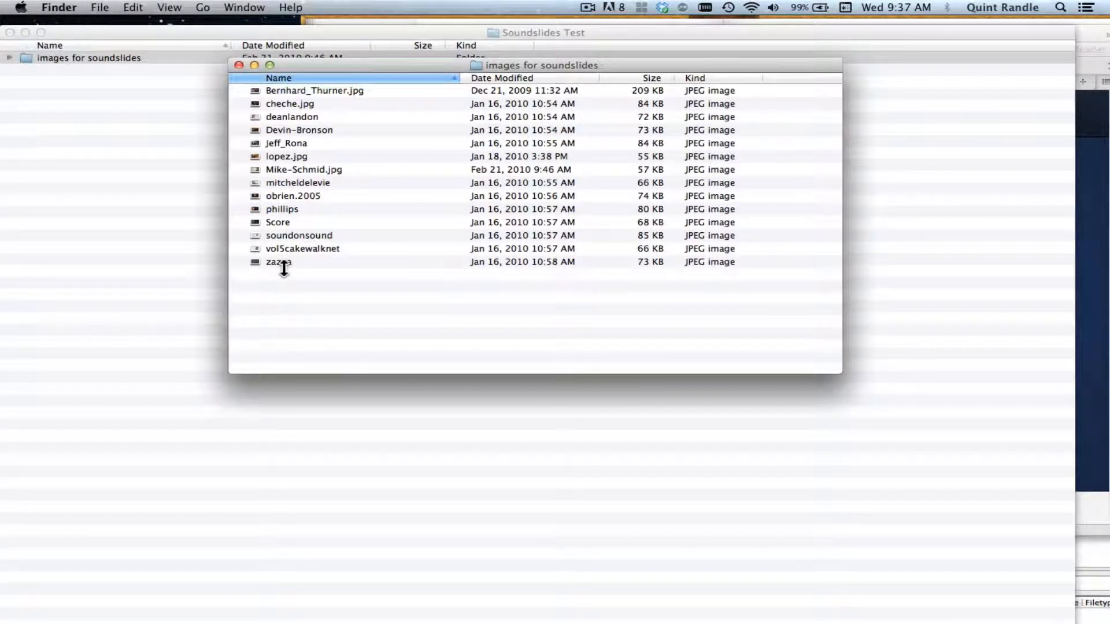
pyautogui.moveTo(281, 197)
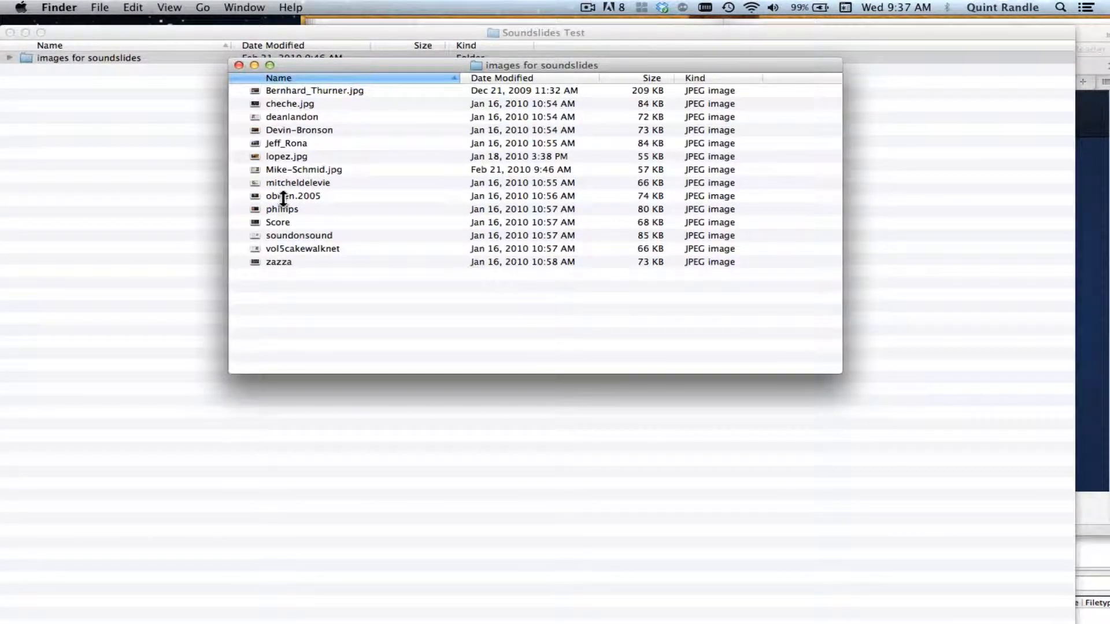
pyautogui.doubleClick(292, 196)
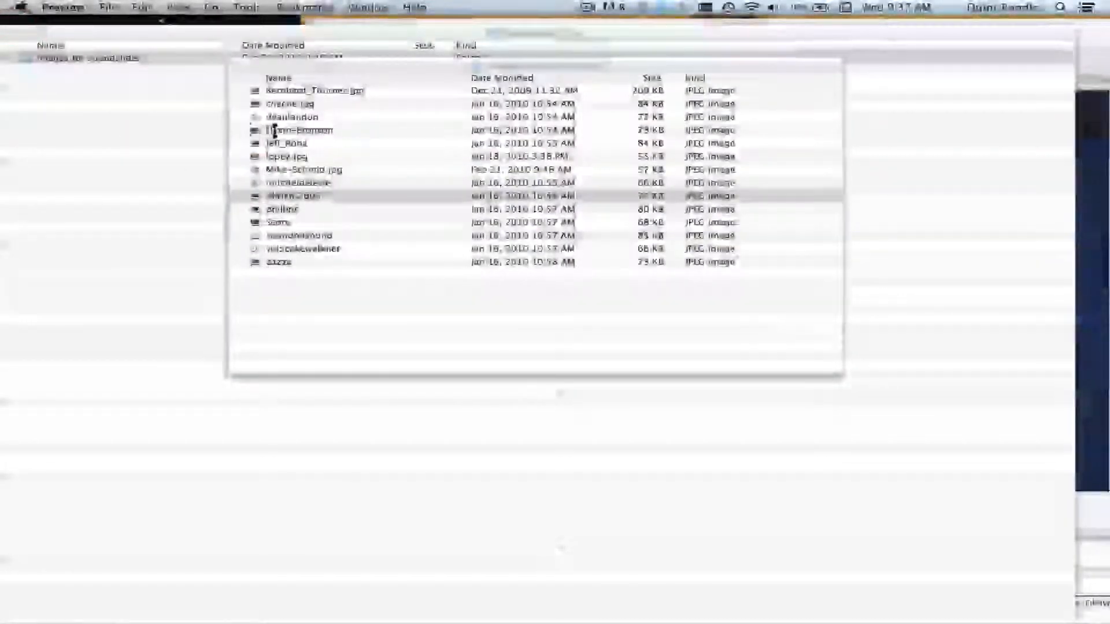
pyautogui.doubleClick(297, 129)
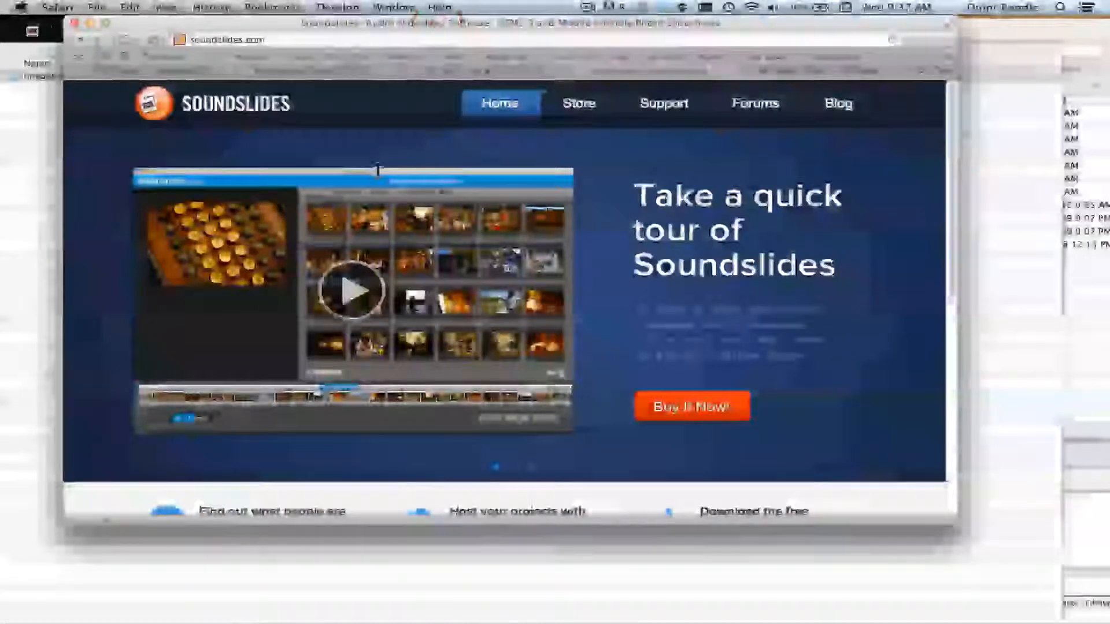
# Scroll down through the soundslides.com home page in Safari.
pyautogui.scroll(-3)
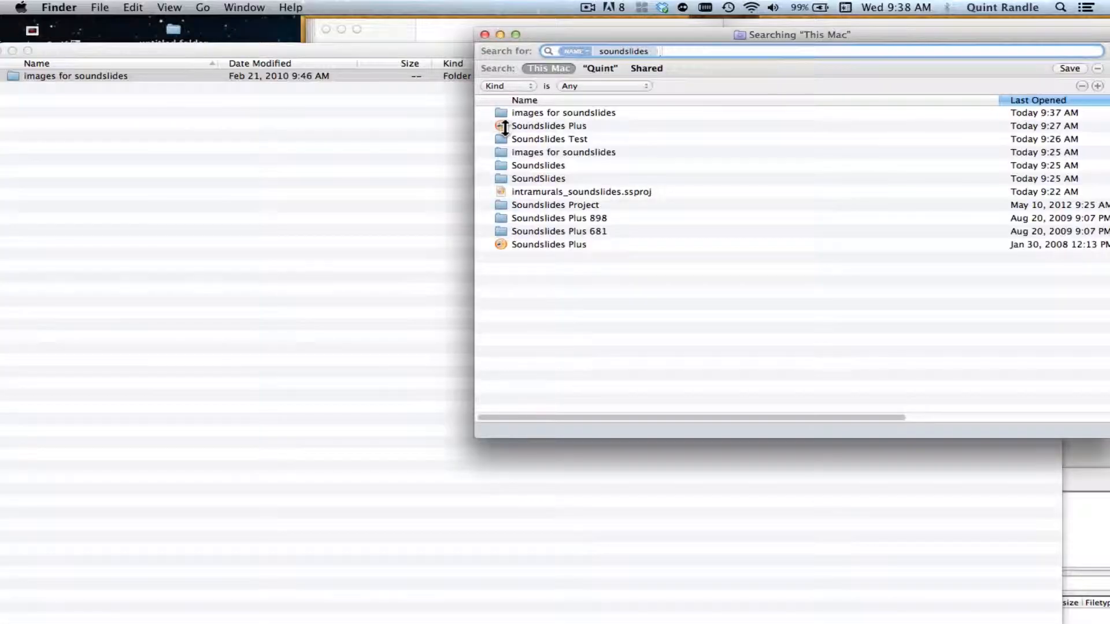
# Launch Soundslides Plus from the This Mac search results for 'soundslides'.
pyautogui.doubleClick(548, 125)
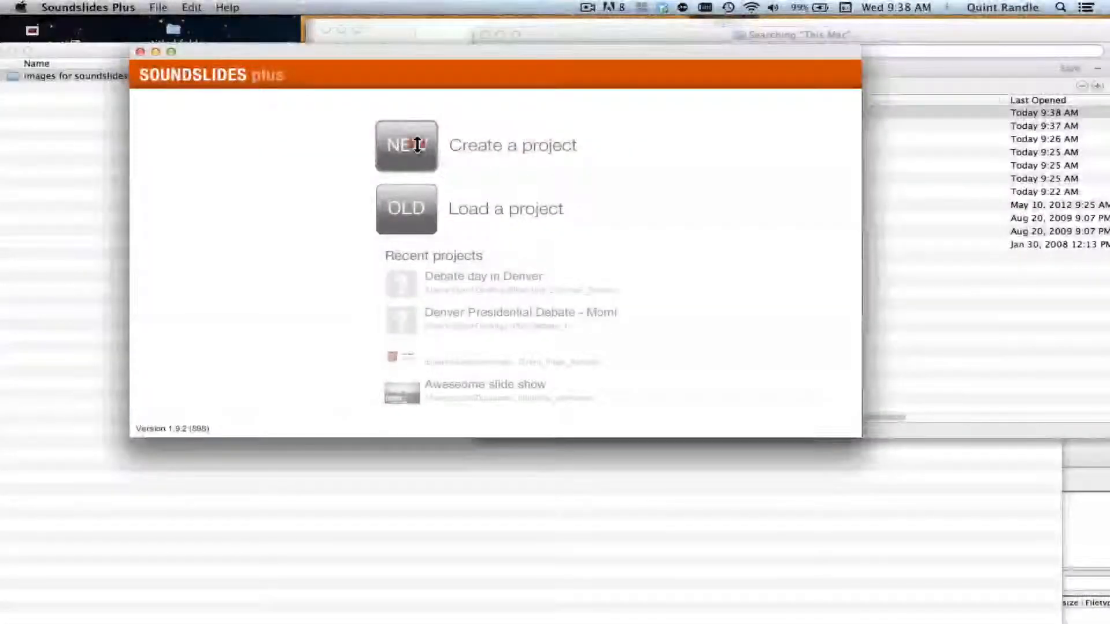
# Start a new project, create an 'Endorsements' folder, and save the project there as 'endorsements'.
pyautogui.click(405, 145)
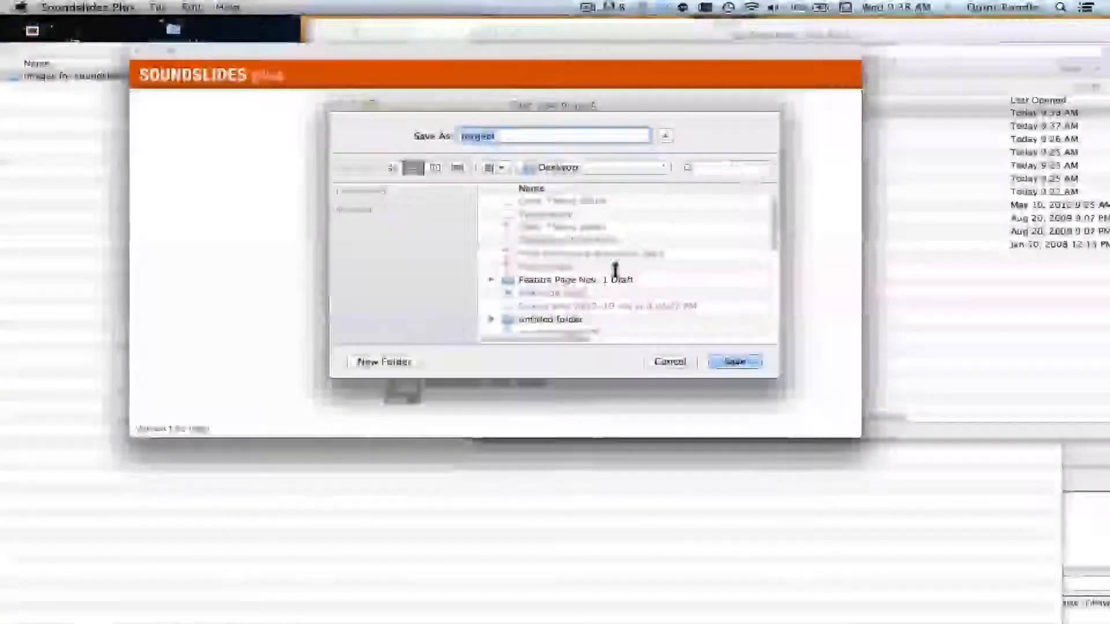
pyautogui.click(384, 361)
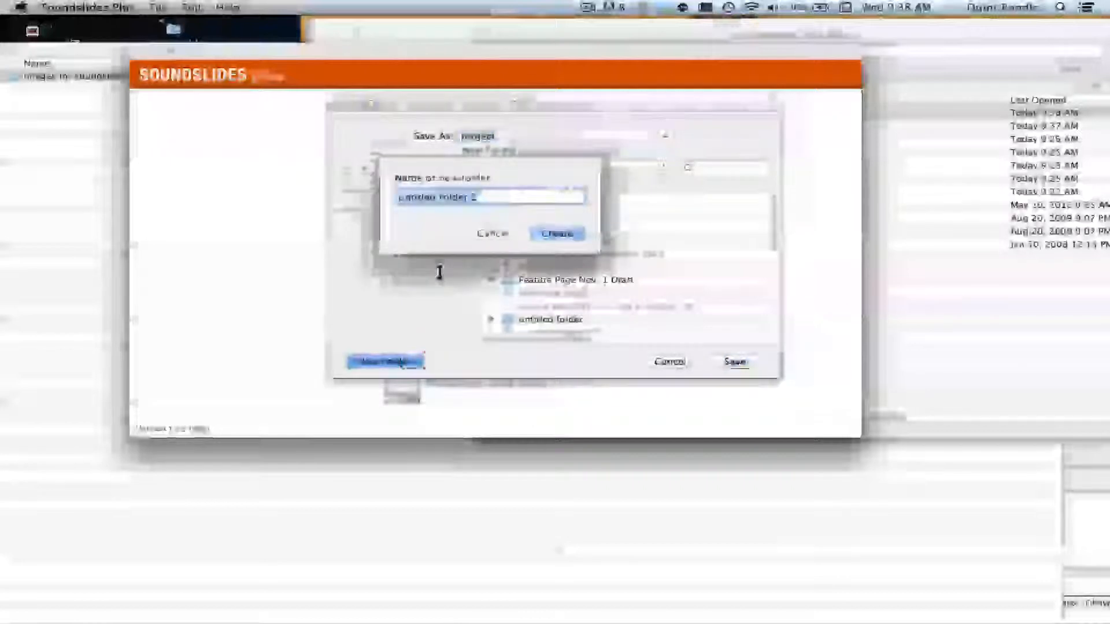
pyautogui.write('Test 1')
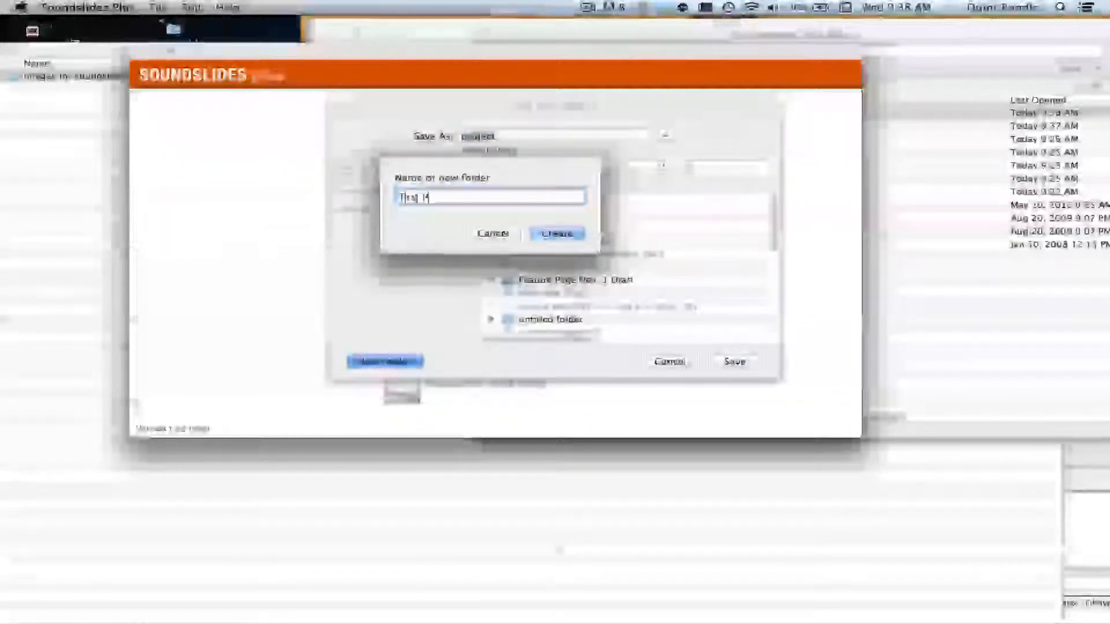
pyautogui.write('roject')
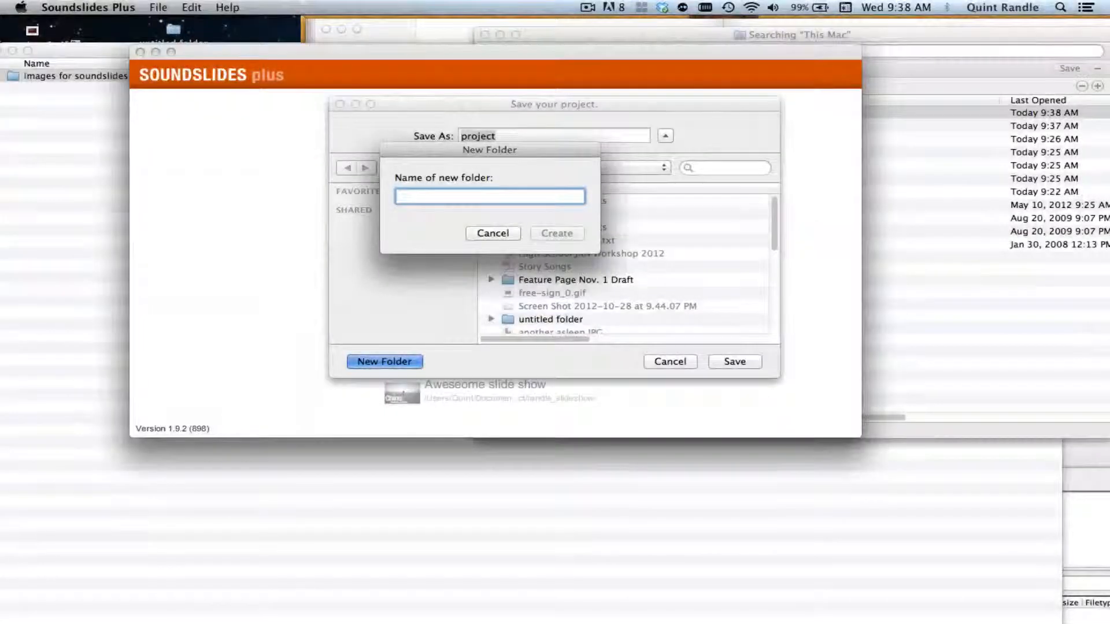
pyautogui.write('Endo')
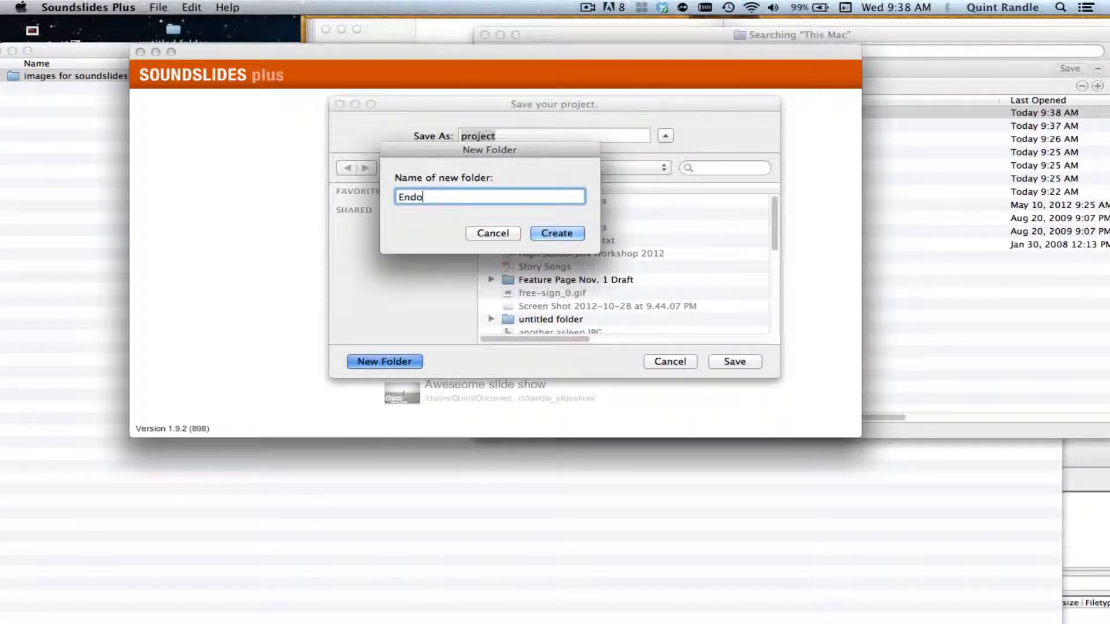
pyautogui.write('r')
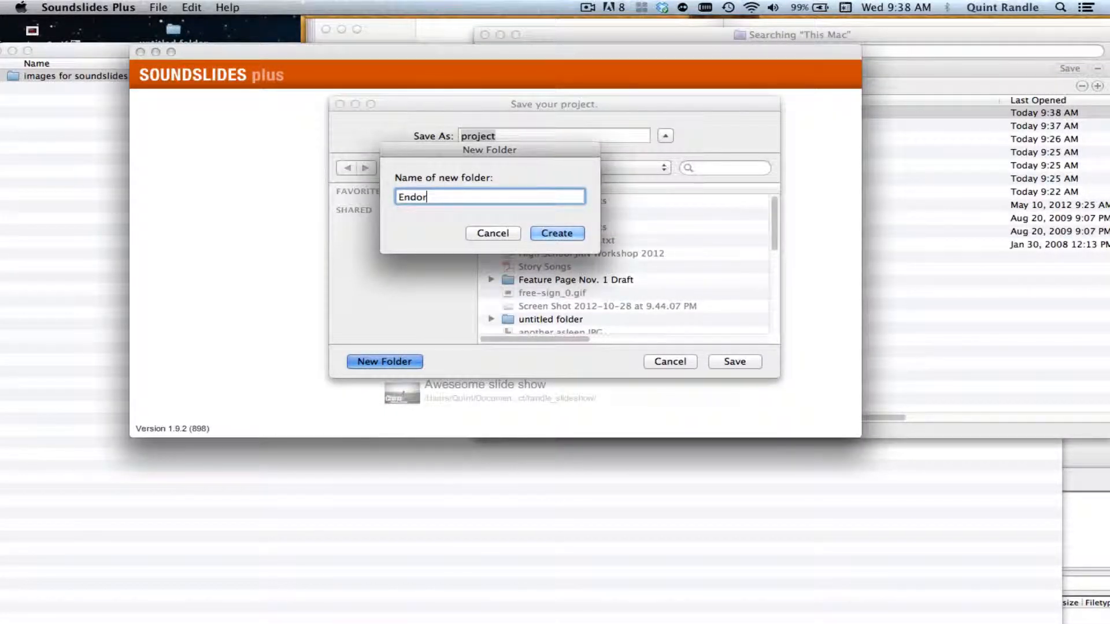
pyautogui.write('sements')
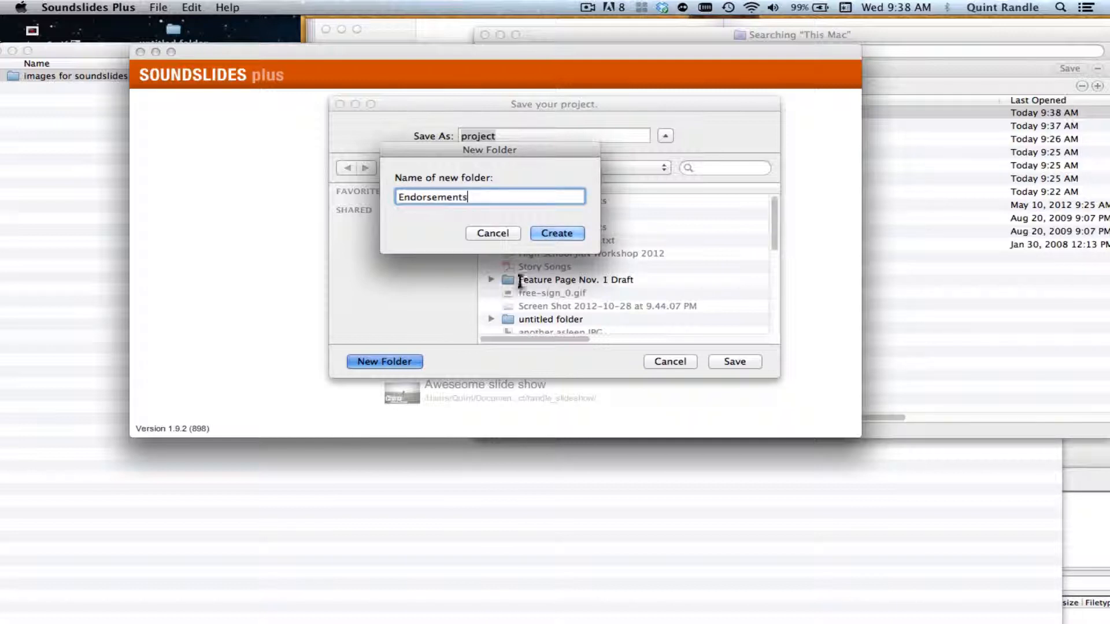
pyautogui.click(556, 233)
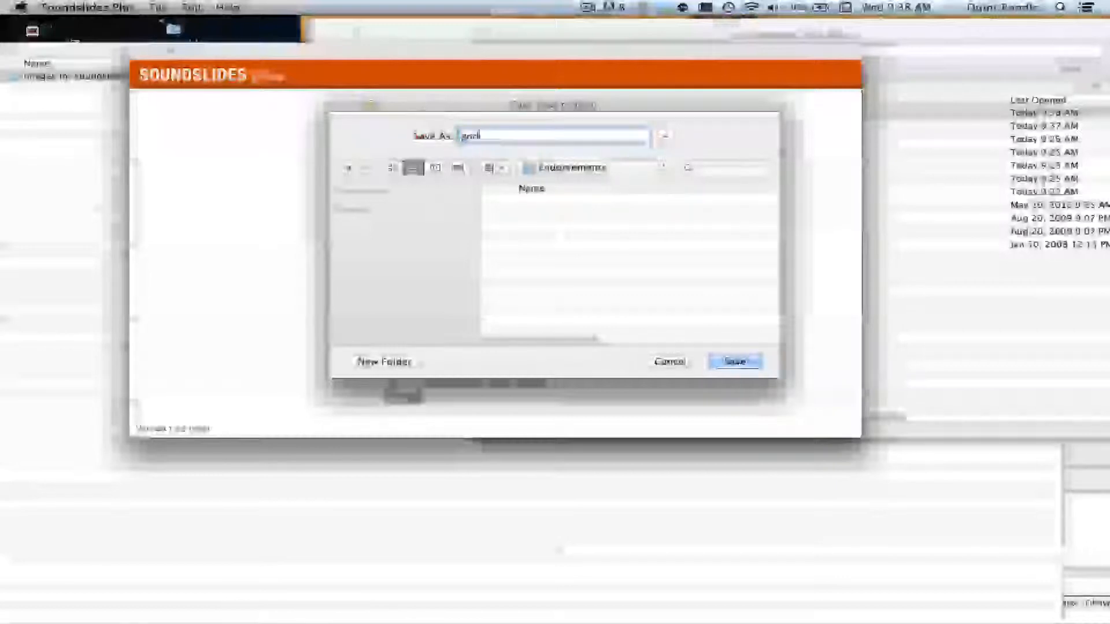
pyautogui.write('endorsements')
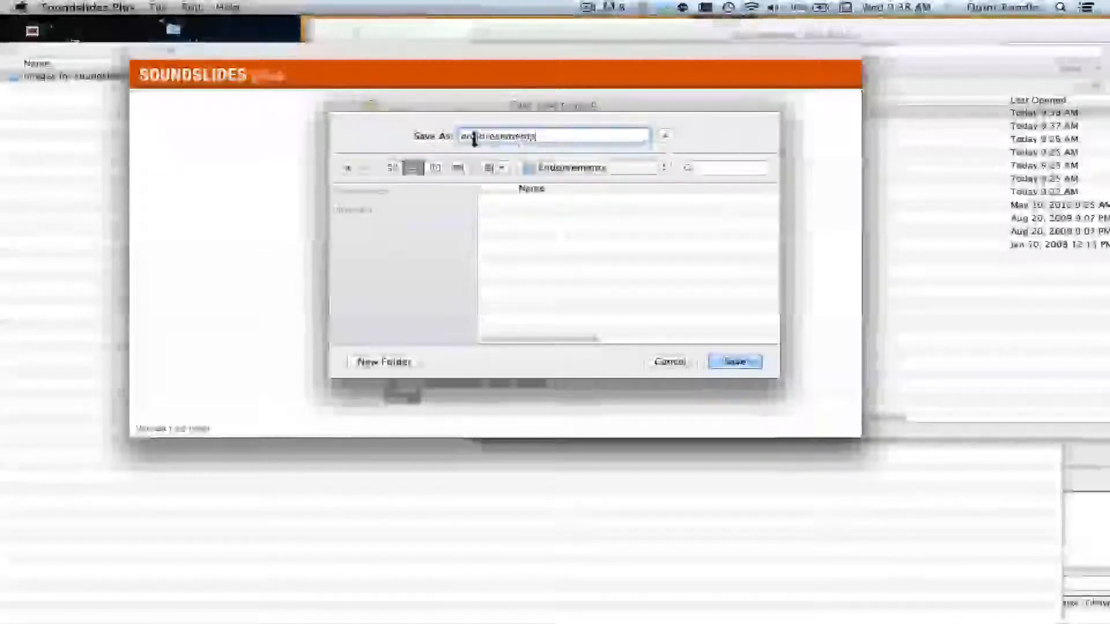
pyautogui.moveTo(655, 297)
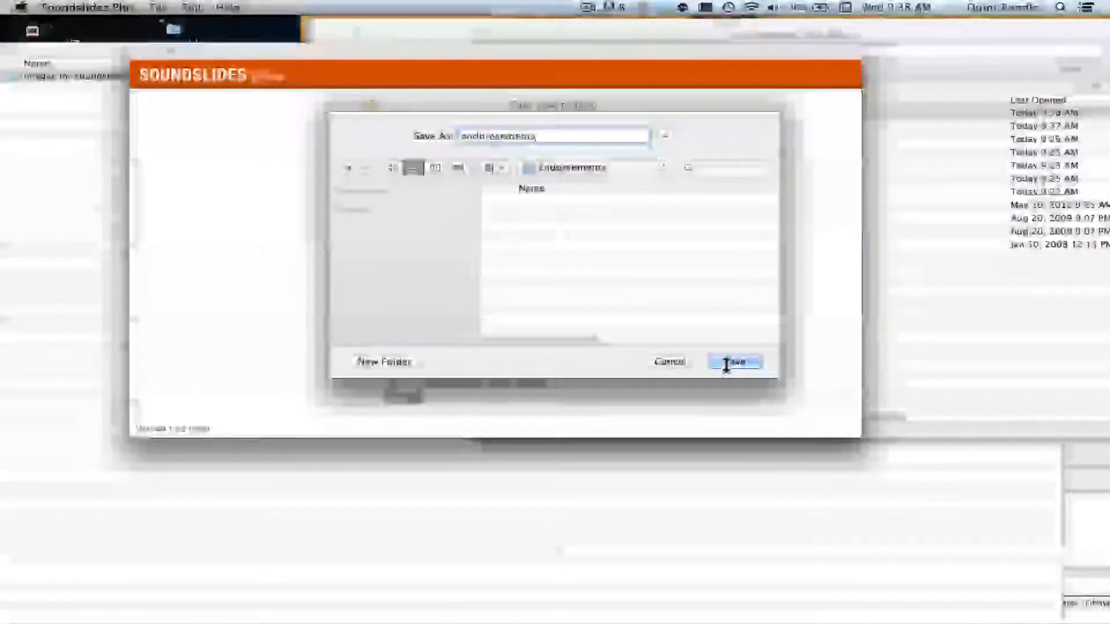
pyautogui.click(735, 362)
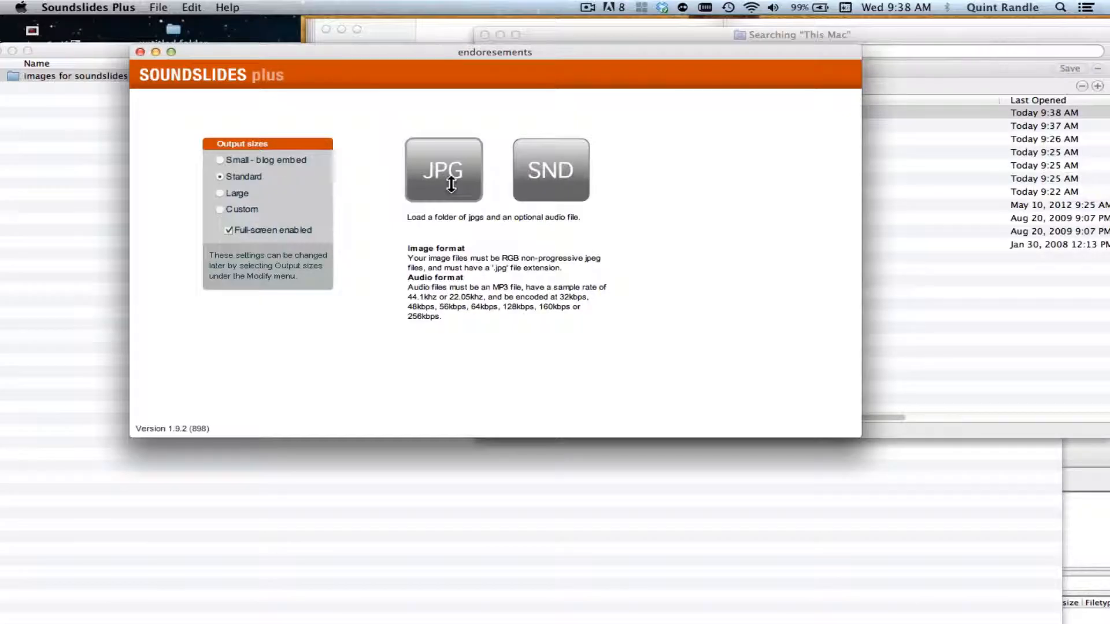
pyautogui.moveTo(550, 176)
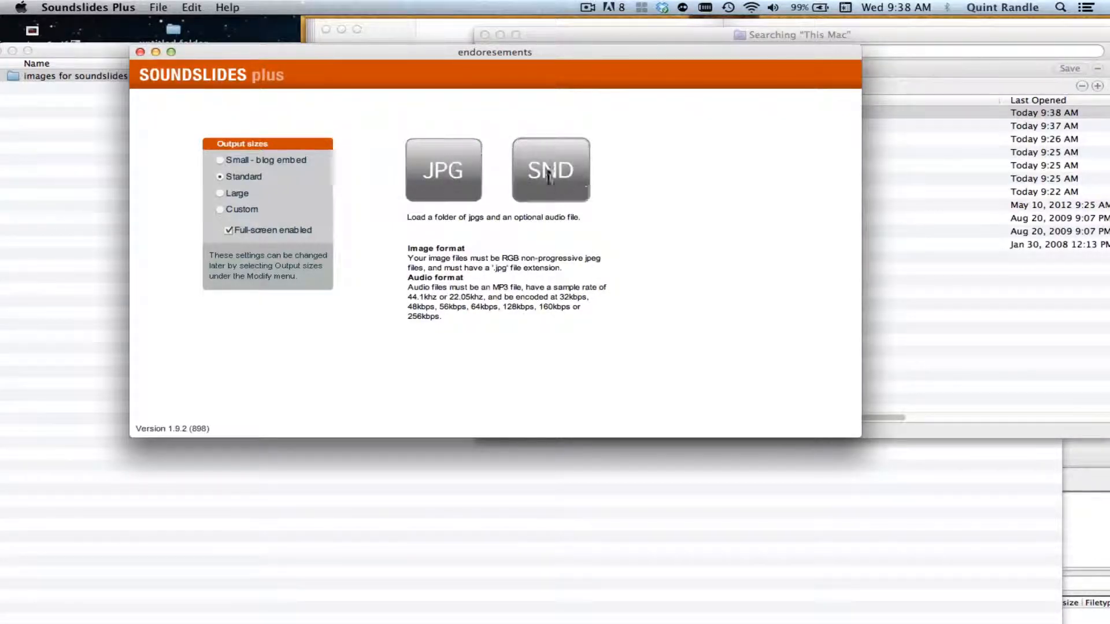
pyautogui.moveTo(444, 170)
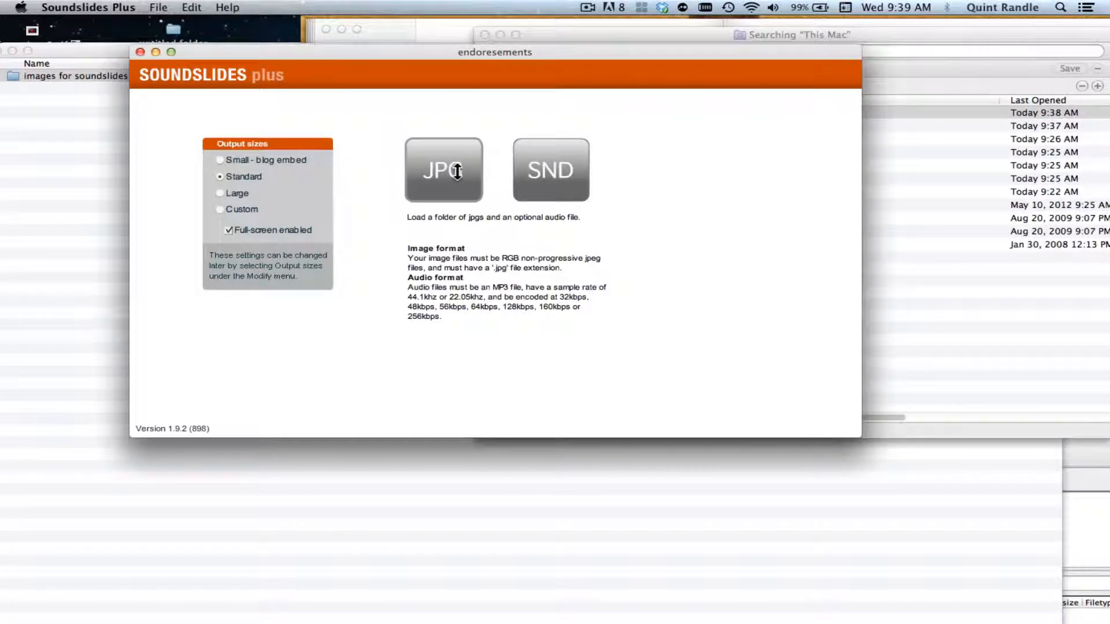
# Load the JPEGs from 'images for soundslides' and continue as a slideshow without audio.
pyautogui.click(443, 170)
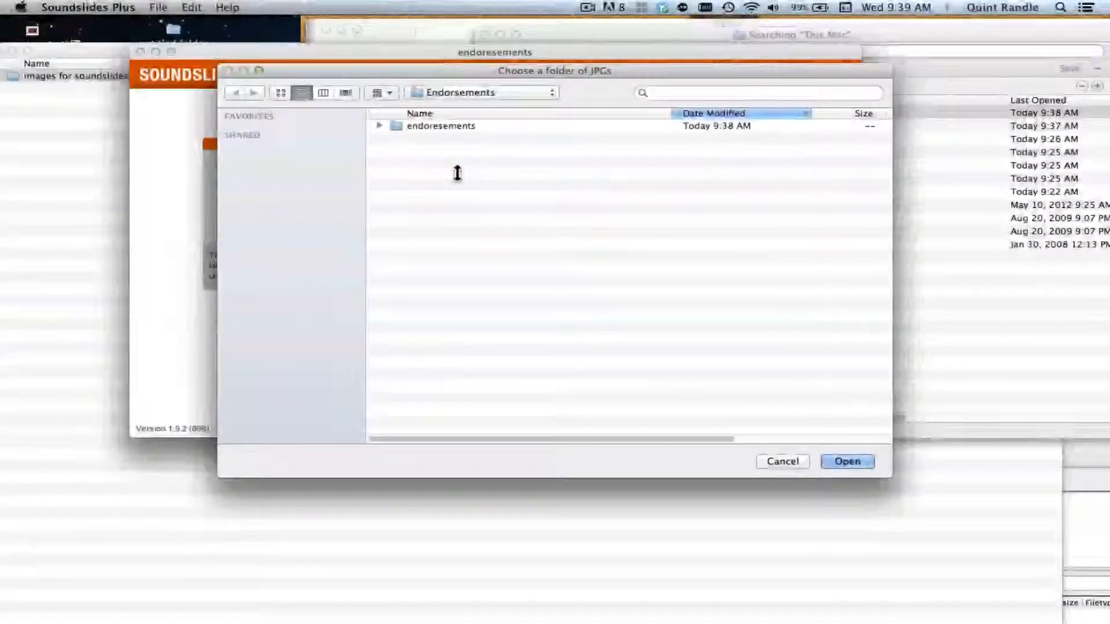
pyautogui.doubleClick(440, 125)
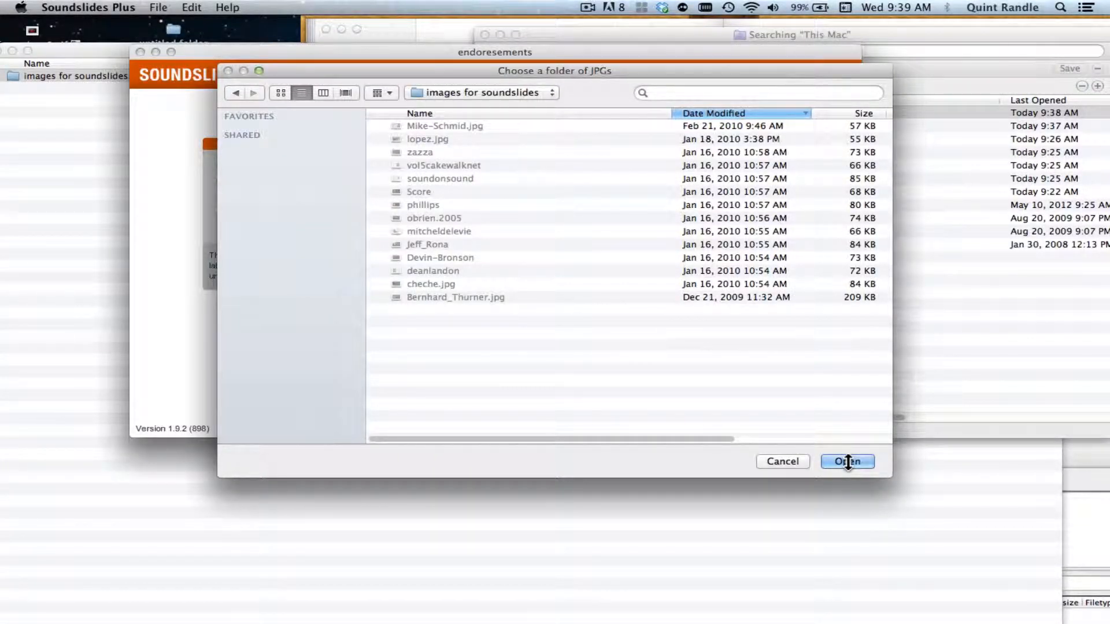
pyautogui.click(846, 461)
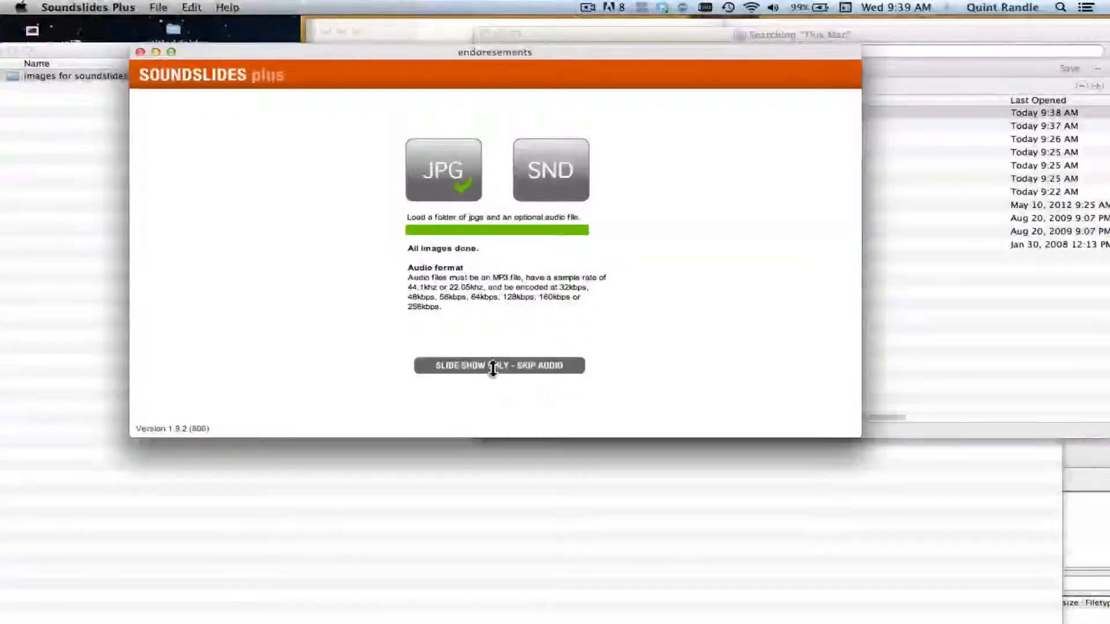
pyautogui.click(499, 365)
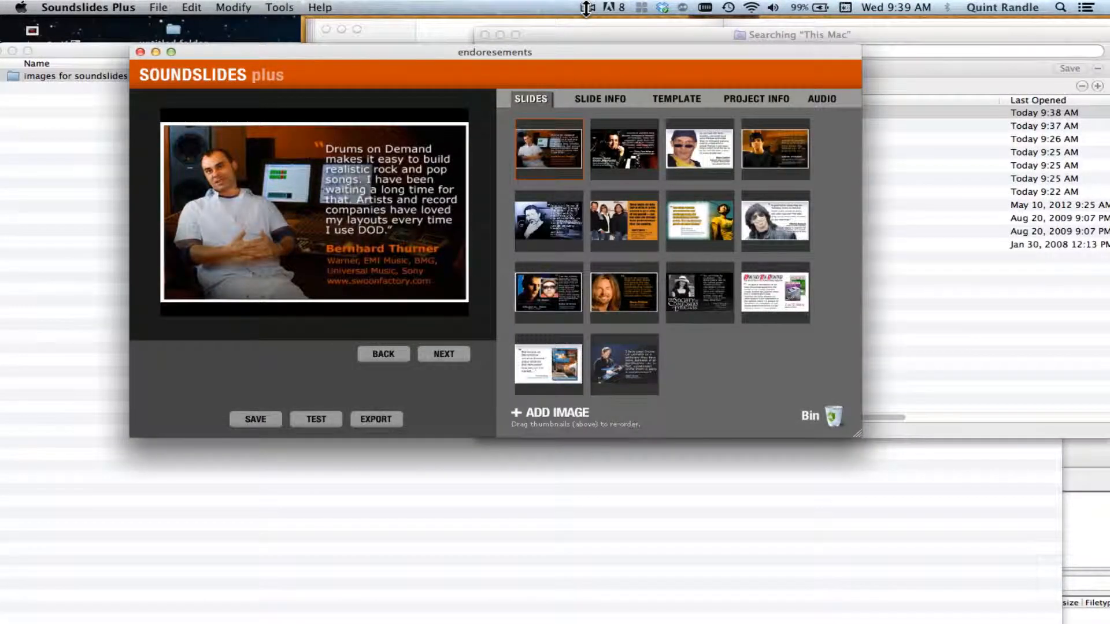
# Preview the Cheche Alara slide and review its caption and movement details.
pyautogui.click(586, 7)
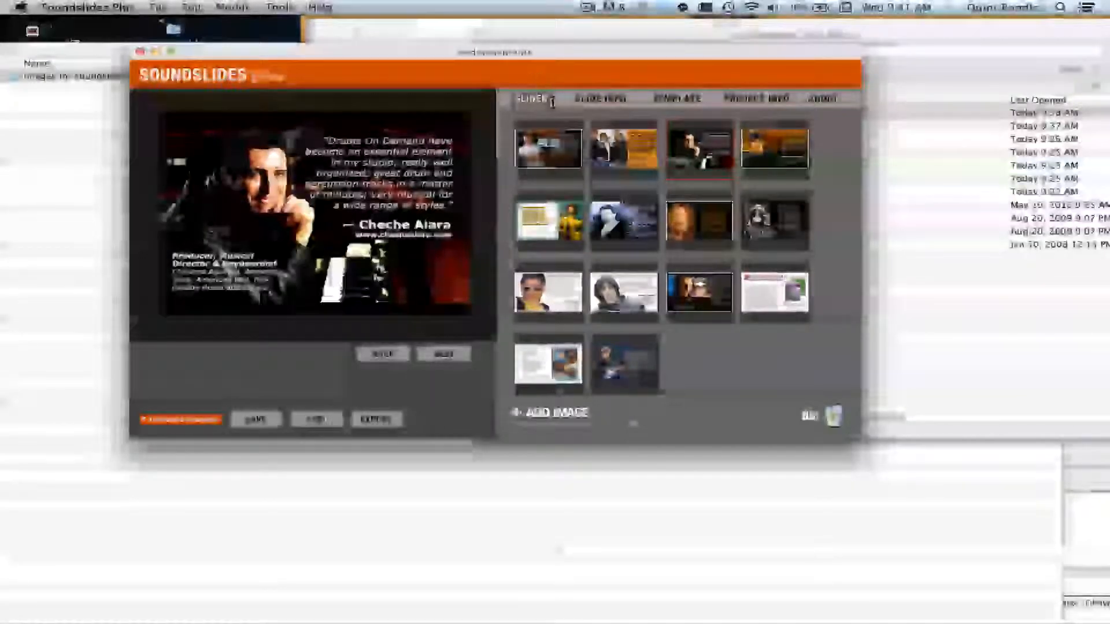
pyautogui.click(600, 98)
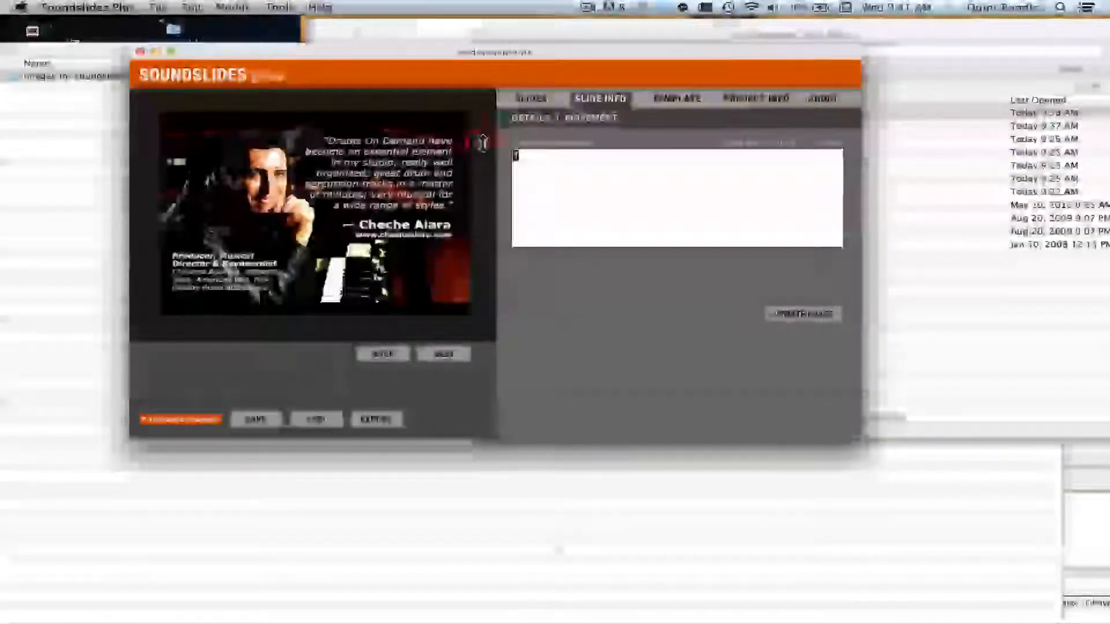
pyautogui.write('Caption #1')
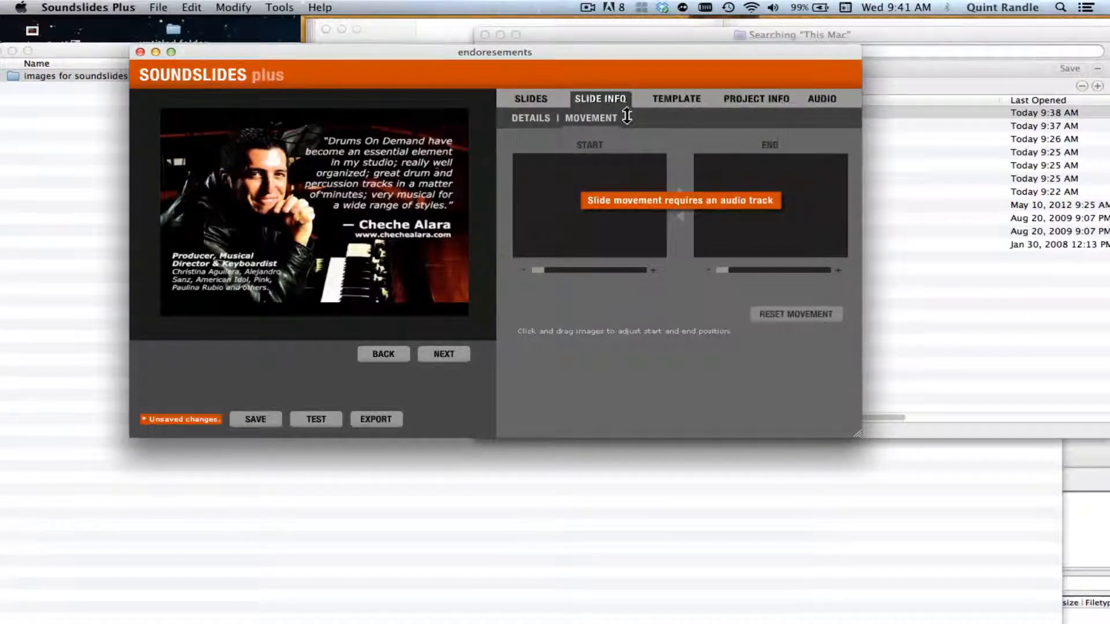
pyautogui.click(530, 118)
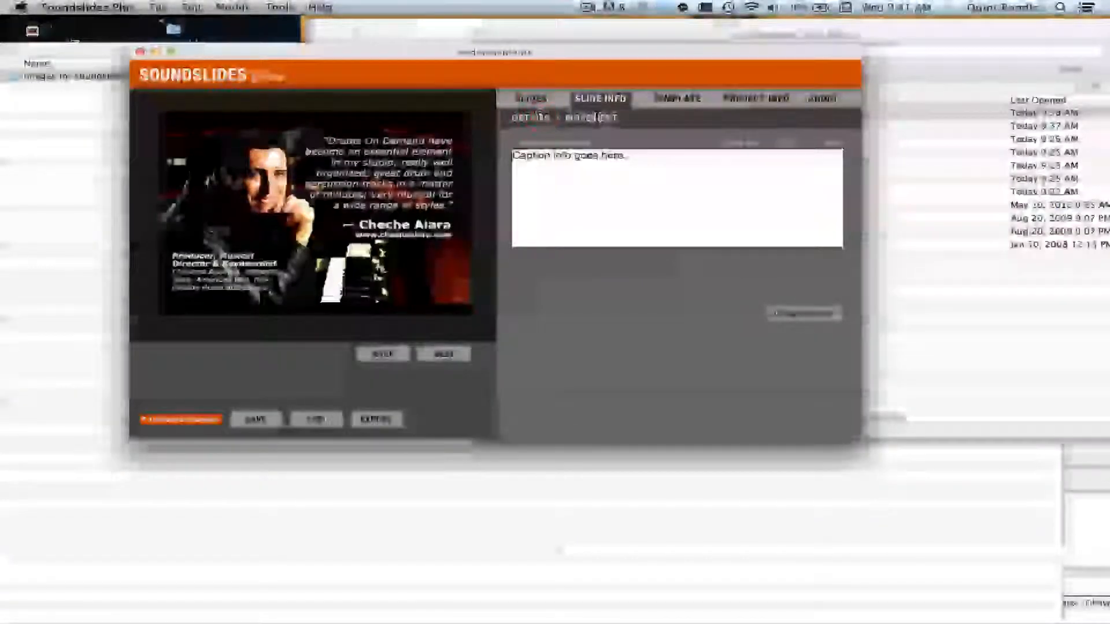
pyautogui.click(530, 98)
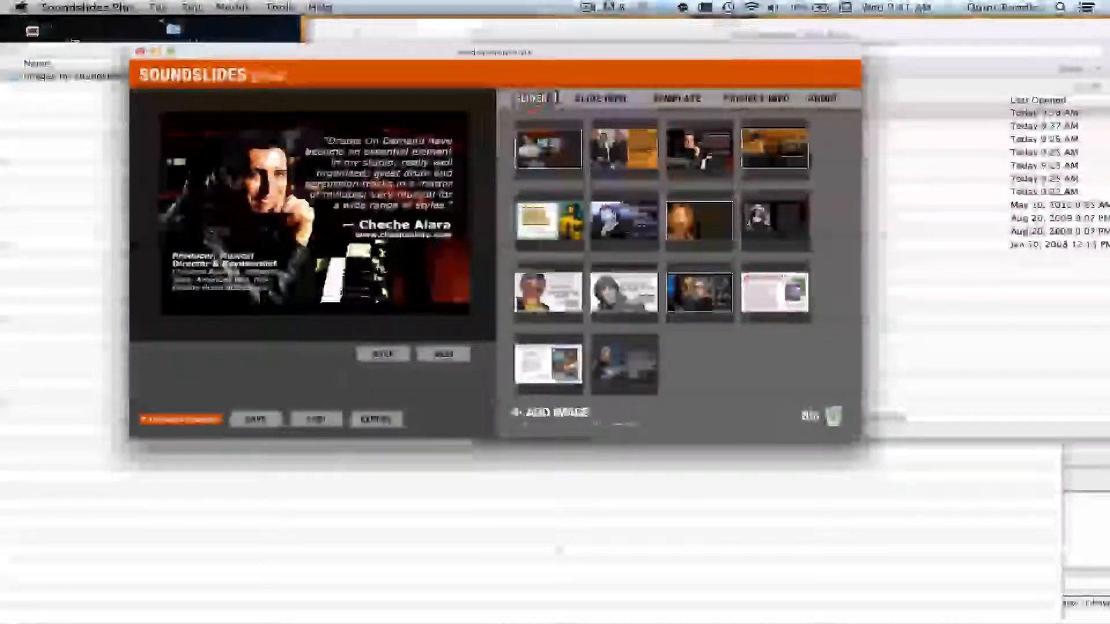
pyautogui.click(676, 98)
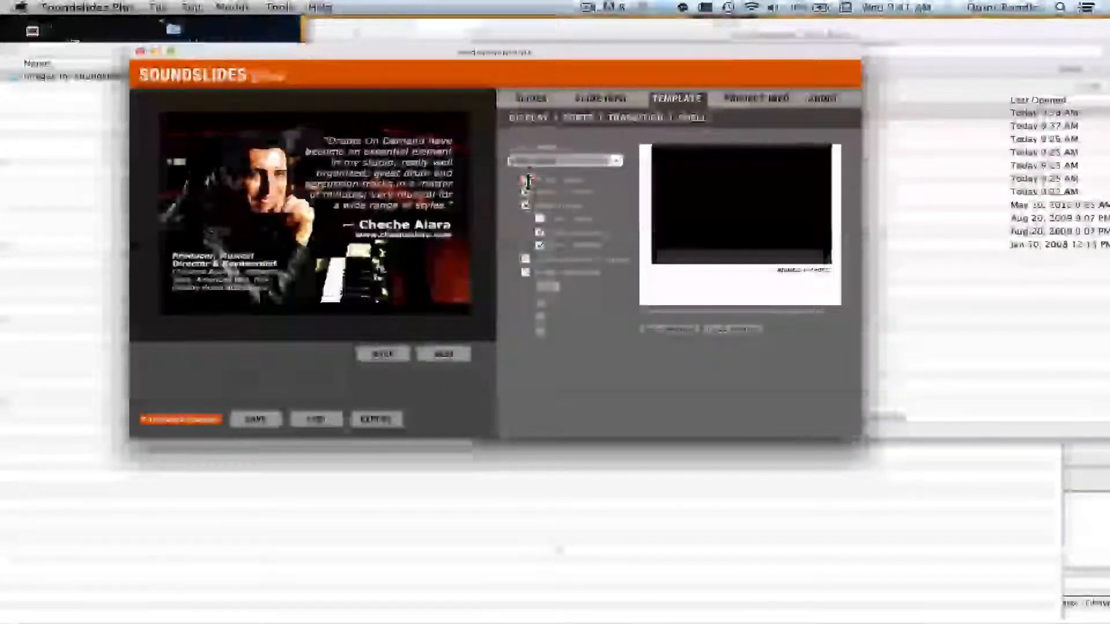
# Enter the headline 'My Slideshow' and credits 'By John Smith' in Project Info.
pyautogui.click(753, 98)
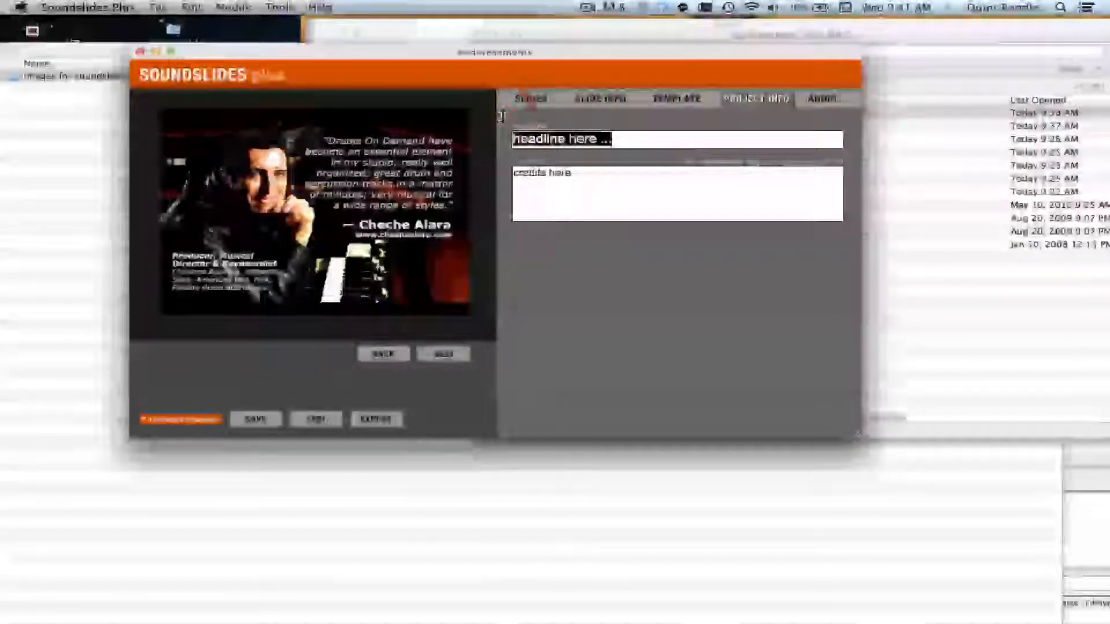
pyautogui.write('My Slideshow')
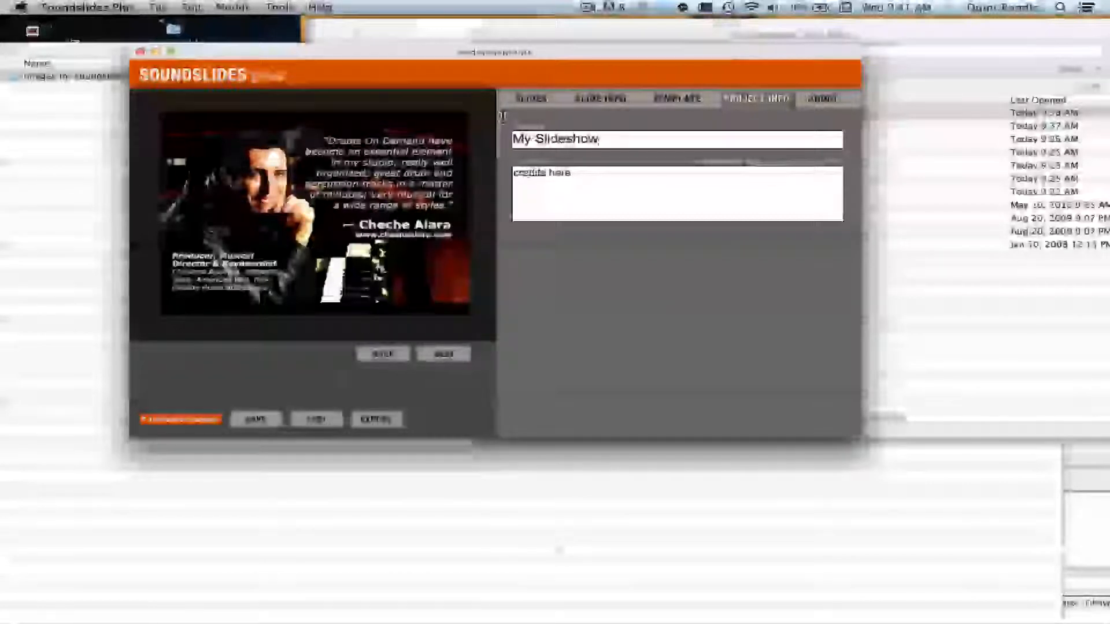
pyautogui.write('By H')
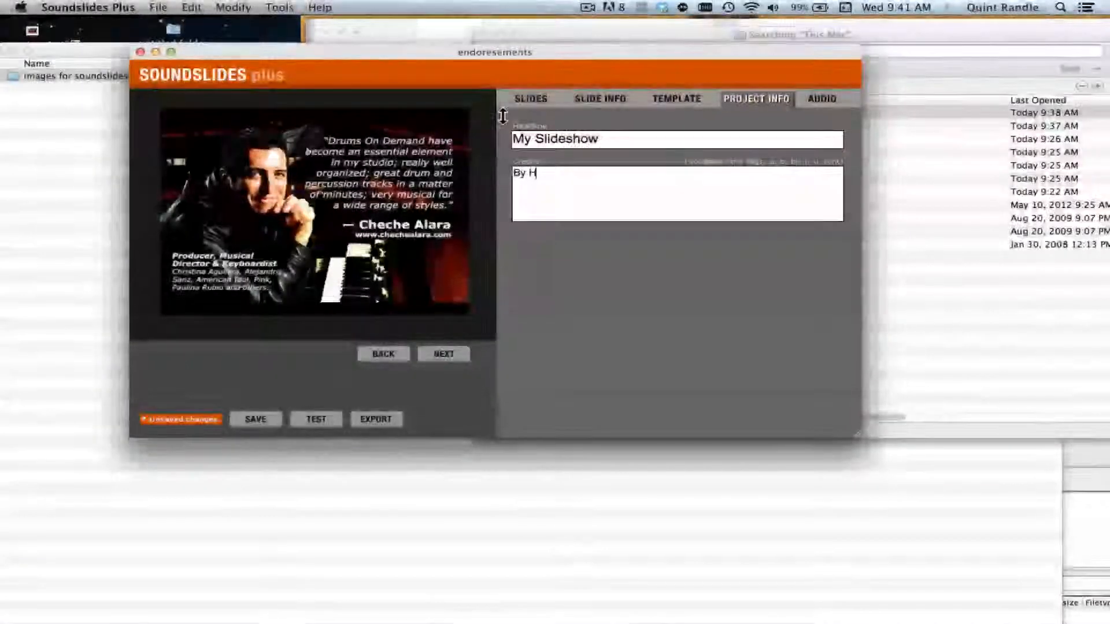
pyautogui.write('ohn Smi')
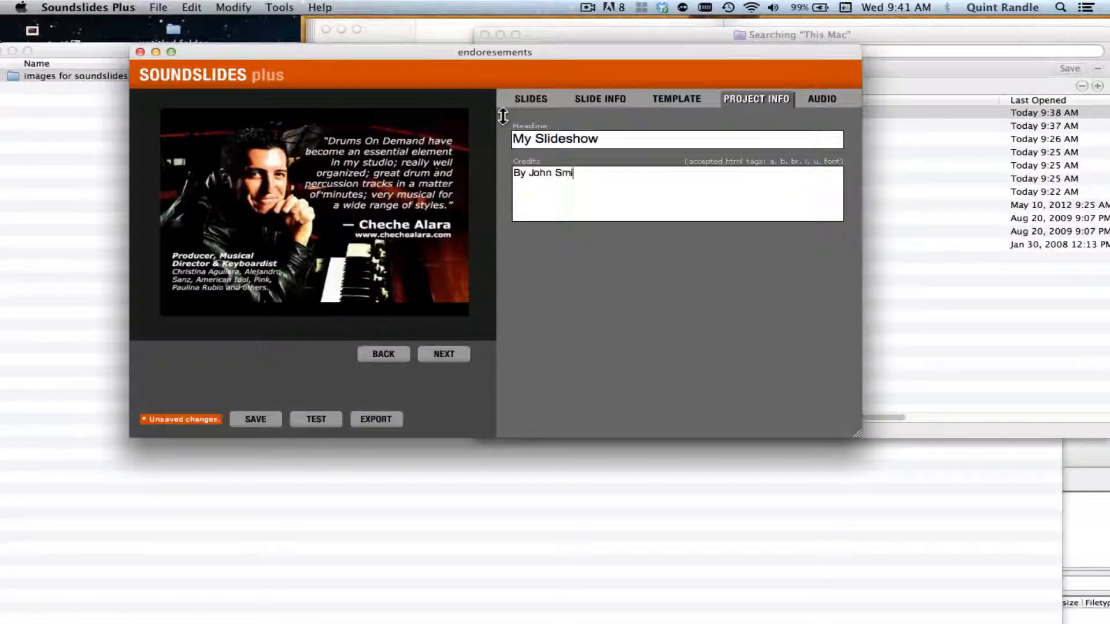
# Review the Template display options, turning silent play on and back off.
pyautogui.click(675, 98)
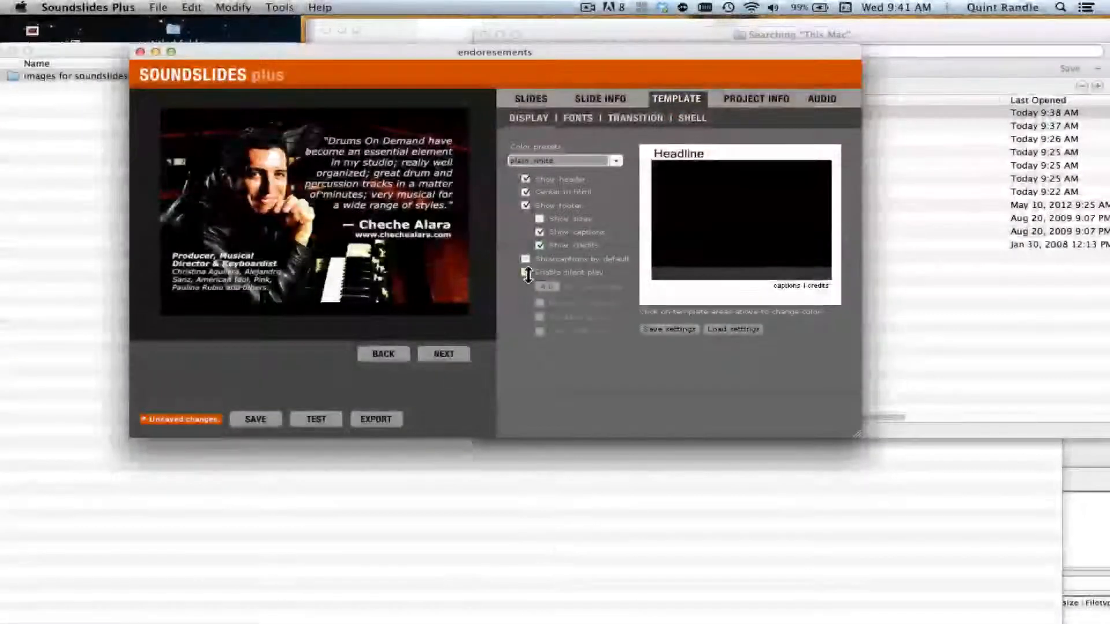
pyautogui.click(526, 271)
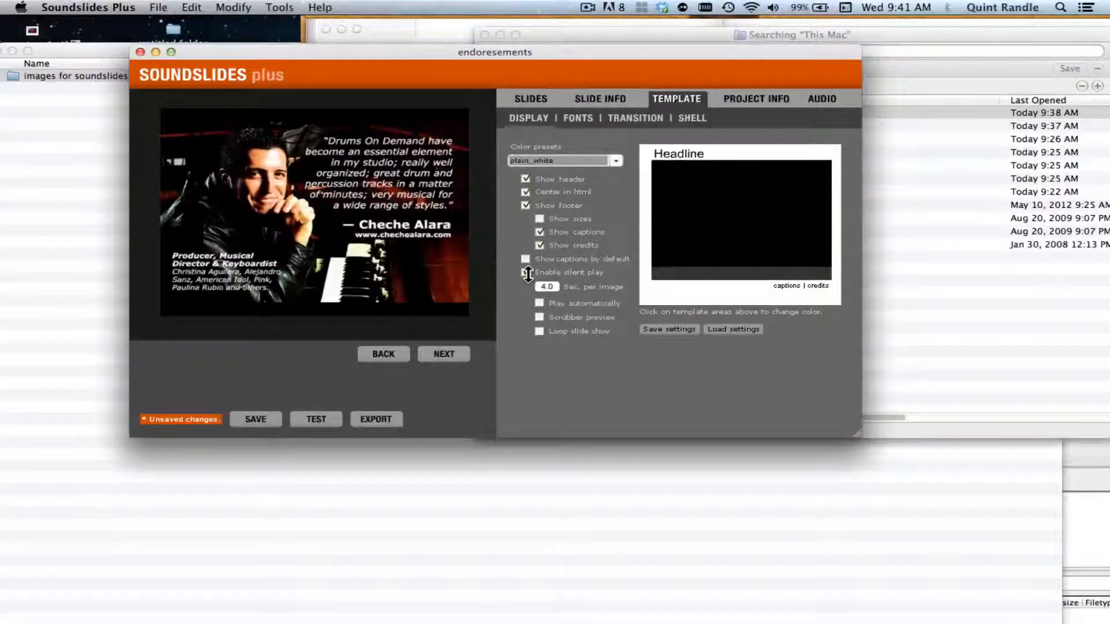
pyautogui.click(525, 272)
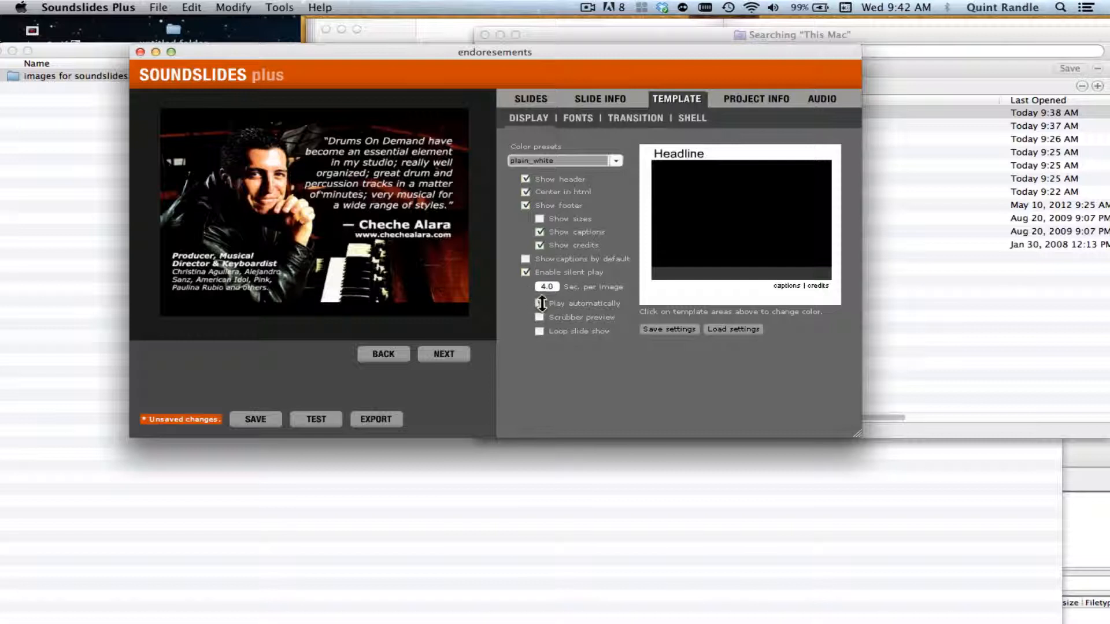
pyautogui.click(526, 271)
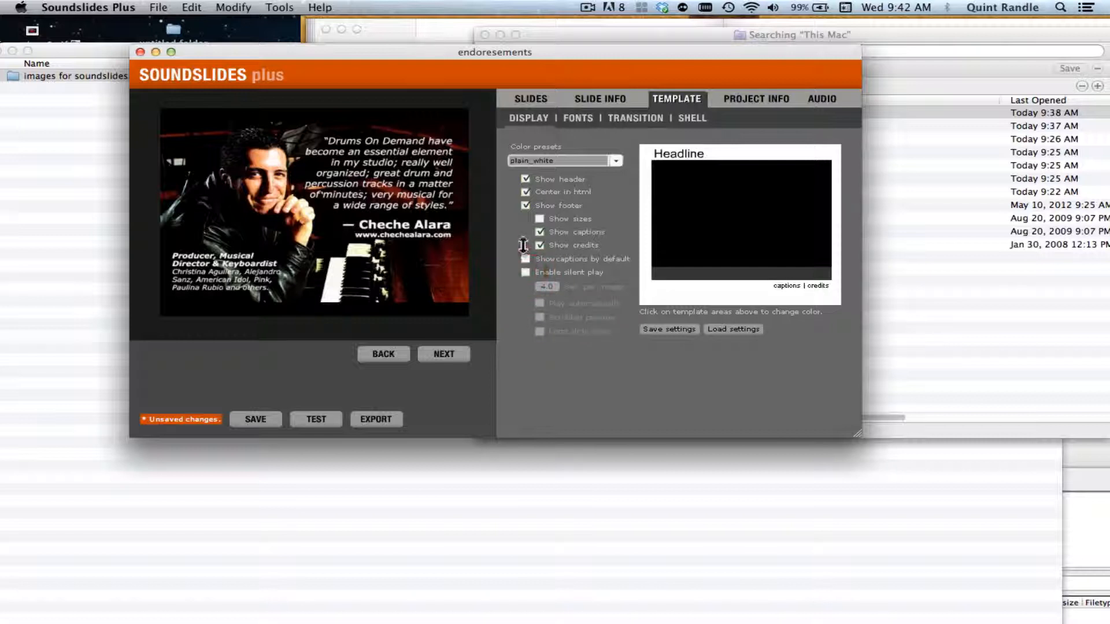
pyautogui.click(540, 231)
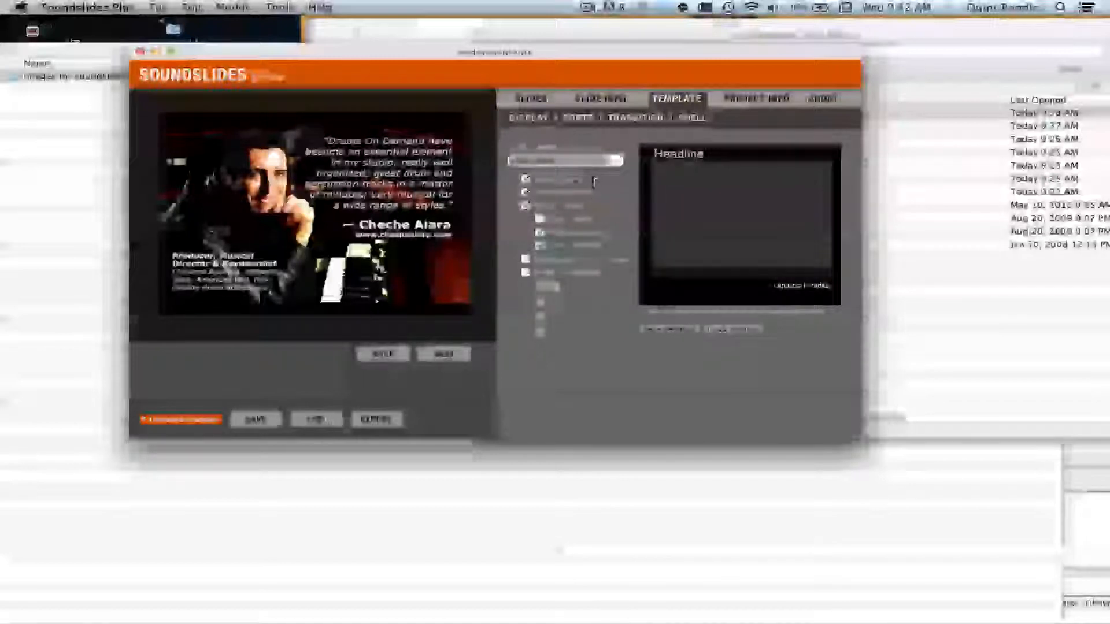
pyautogui.click(563, 160)
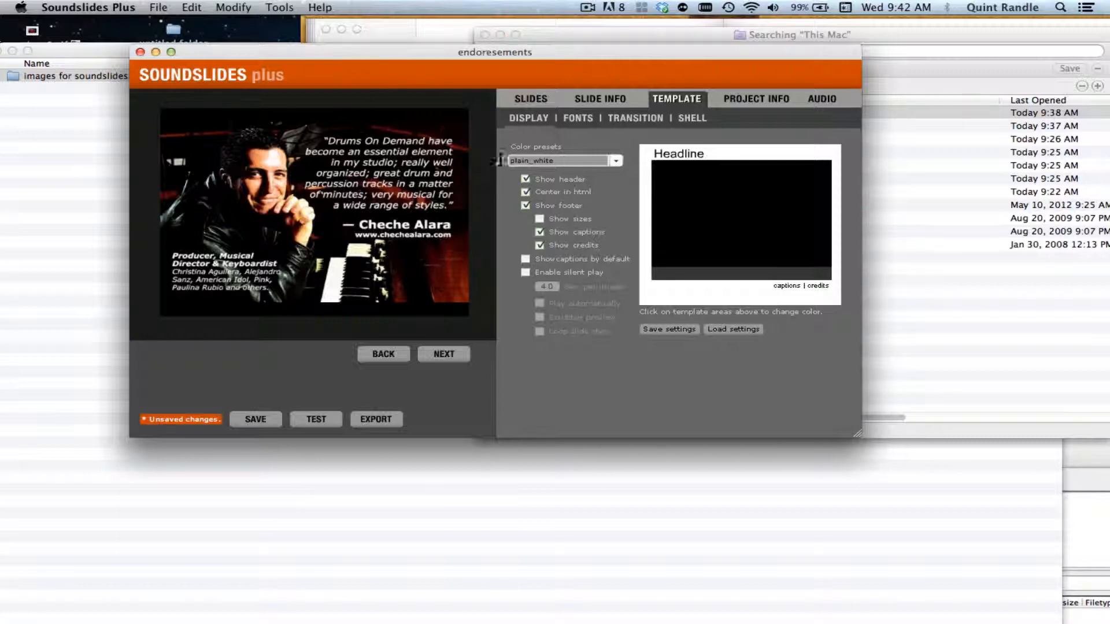
# Return to the slide thumbnails and save the project with File > Save.
pyautogui.click(754, 98)
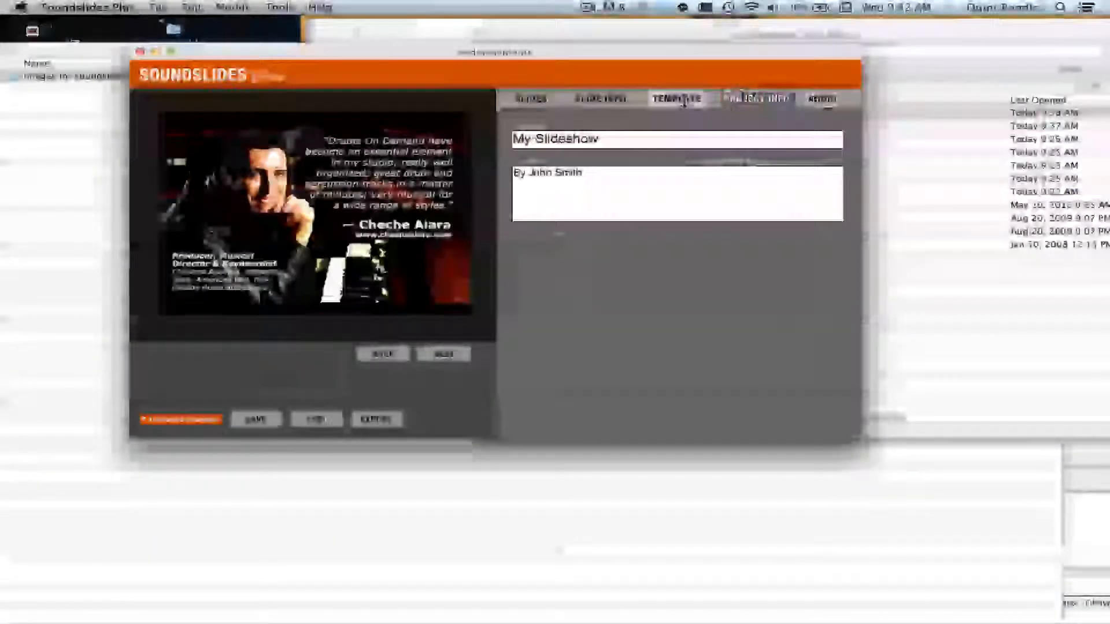
pyautogui.click(529, 98)
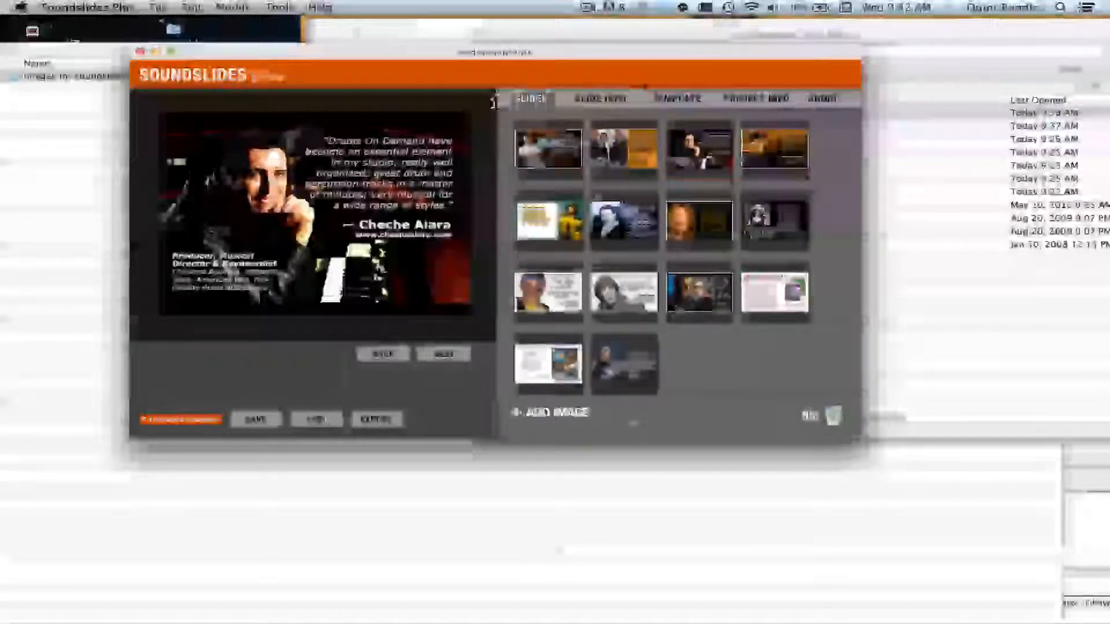
pyautogui.click(157, 8)
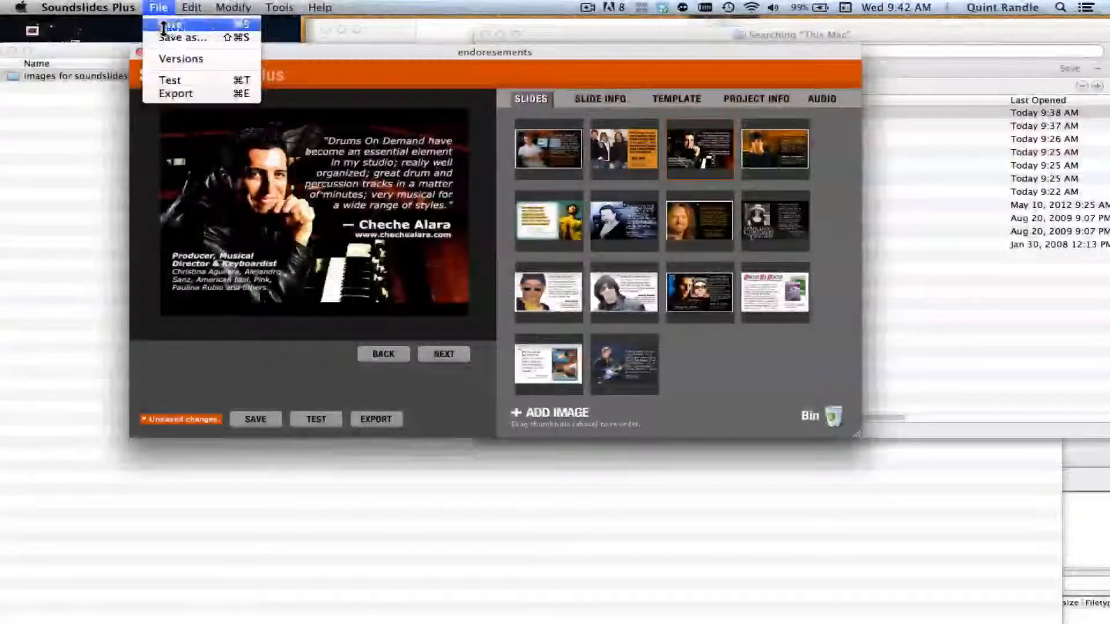
pyautogui.click(173, 23)
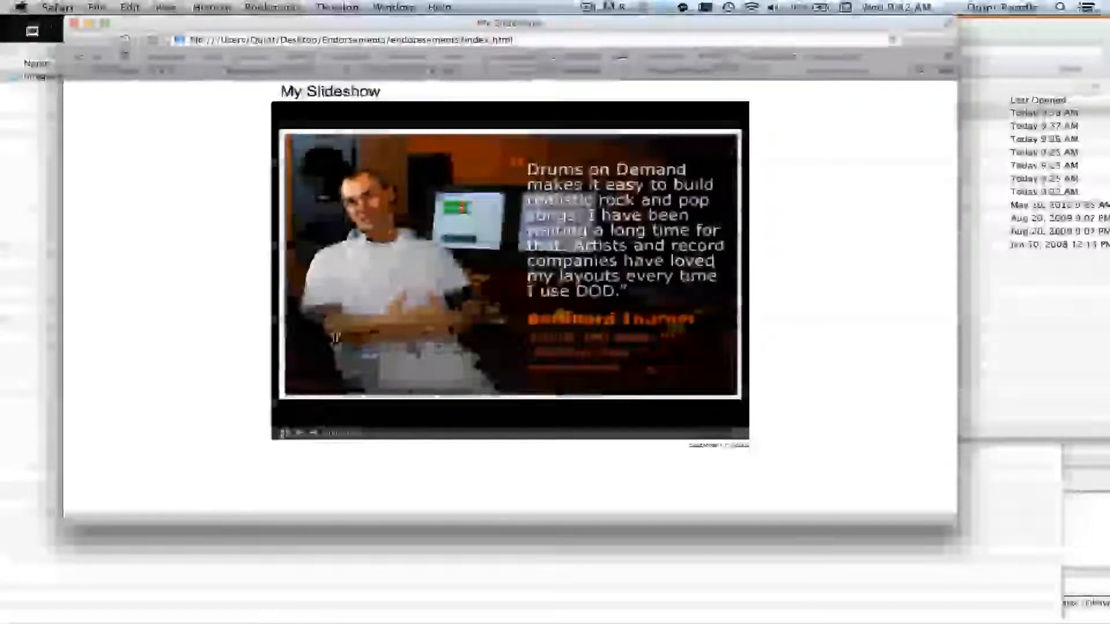
# Step back and forth through several endorsement slides, then close the Safari preview.
pyautogui.click(299, 433)
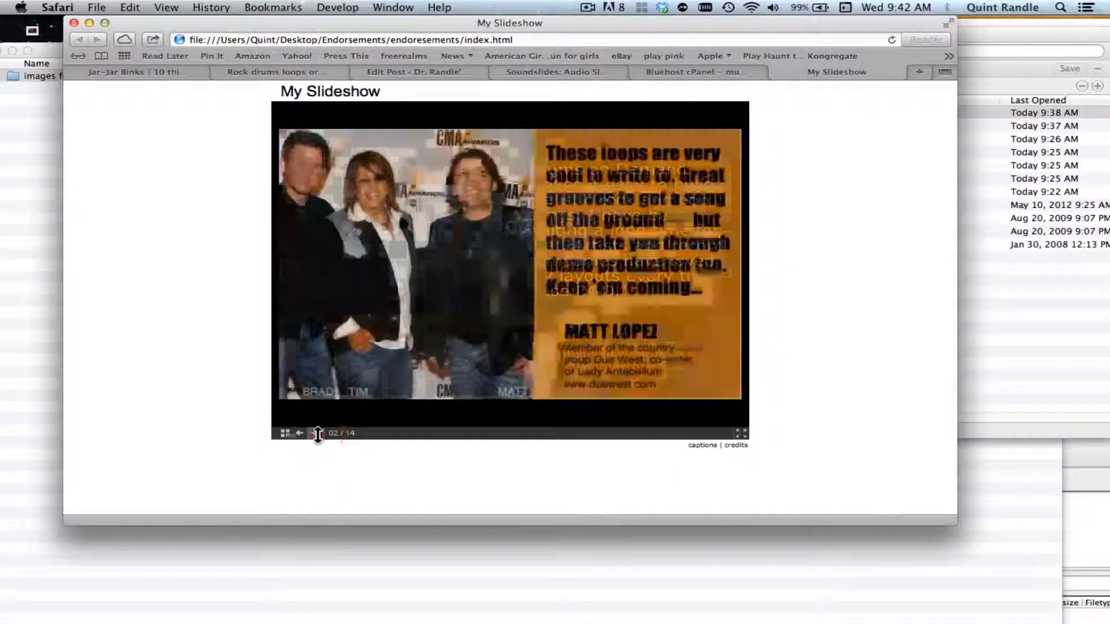
pyautogui.click(299, 432)
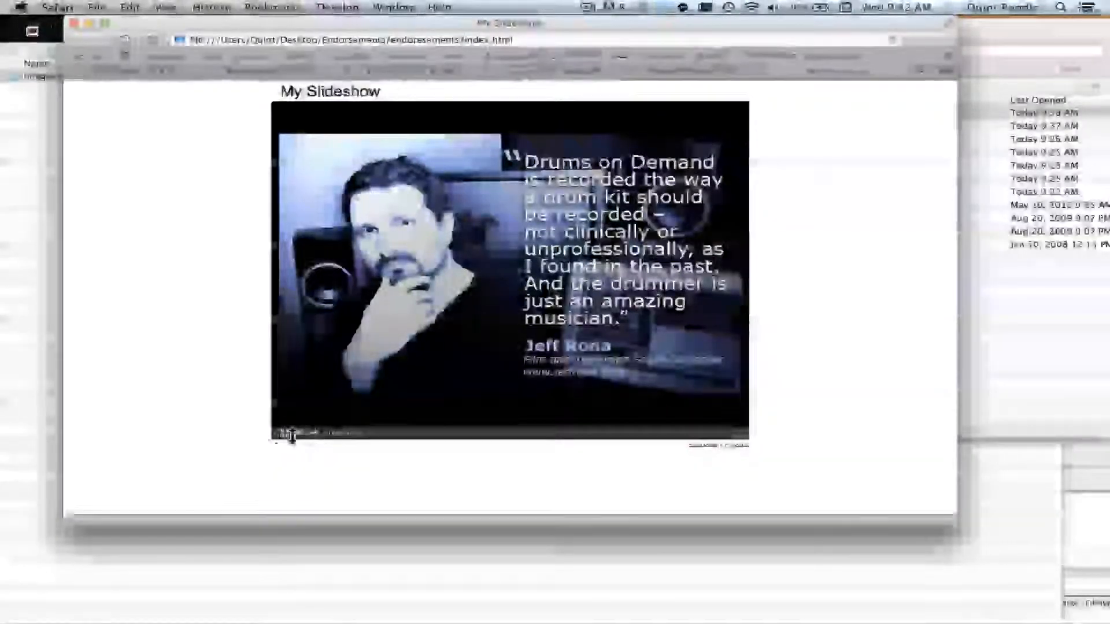
pyautogui.click(313, 433)
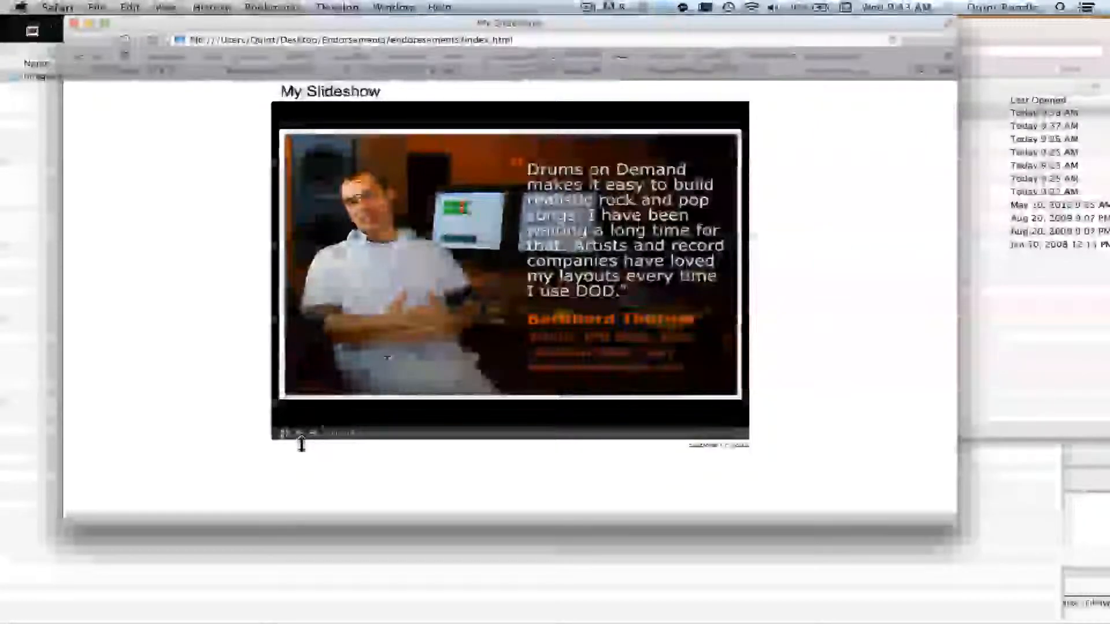
pyautogui.click(300, 432)
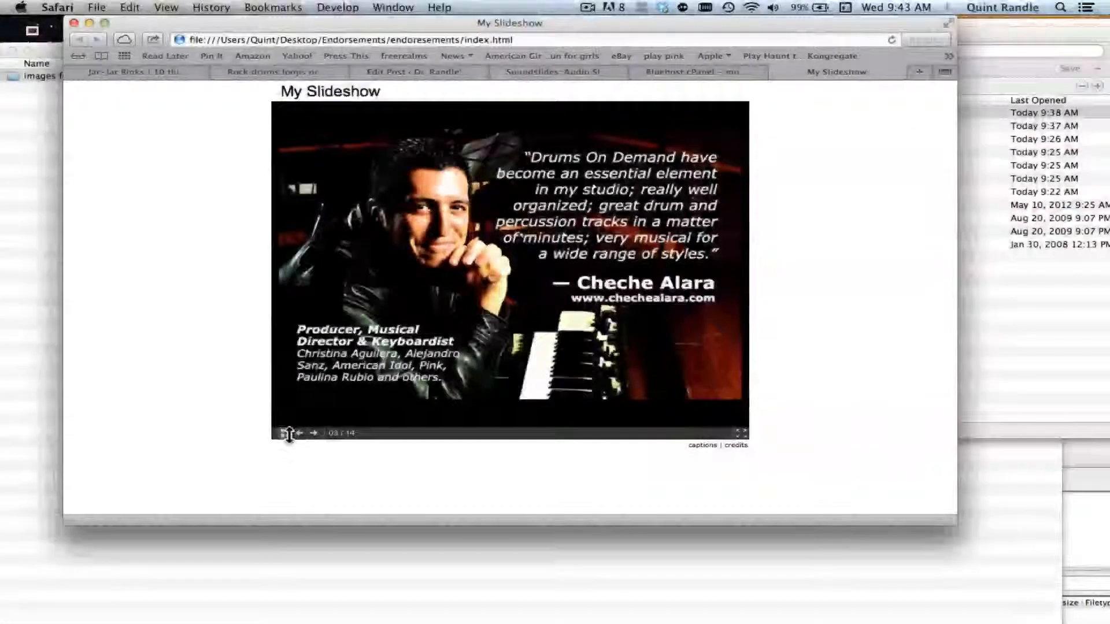
pyautogui.click(288, 433)
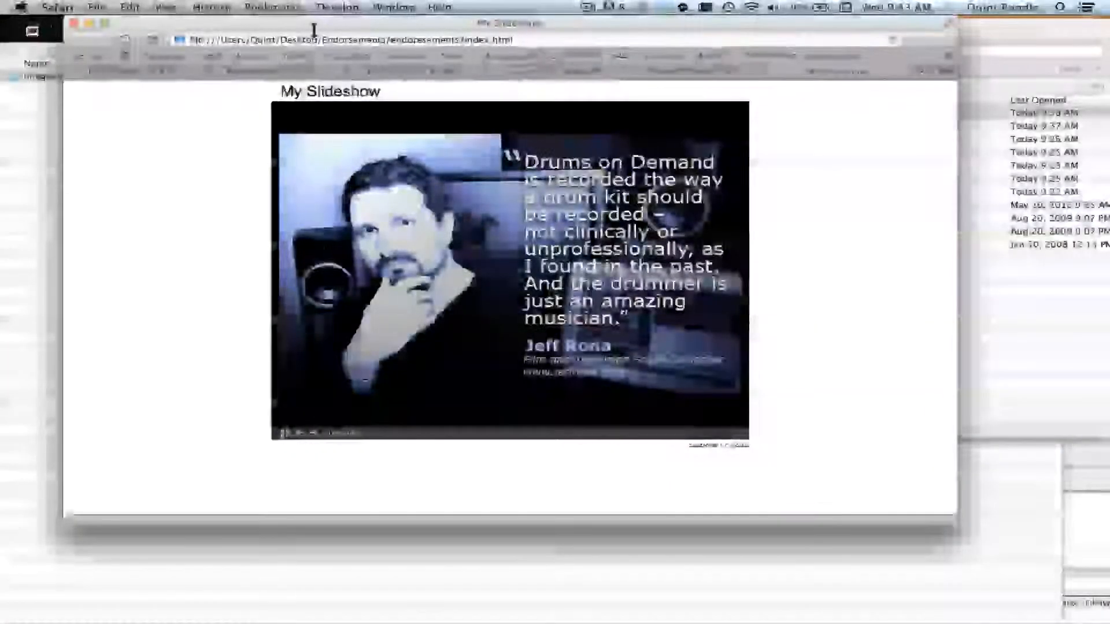
pyautogui.click(814, 72)
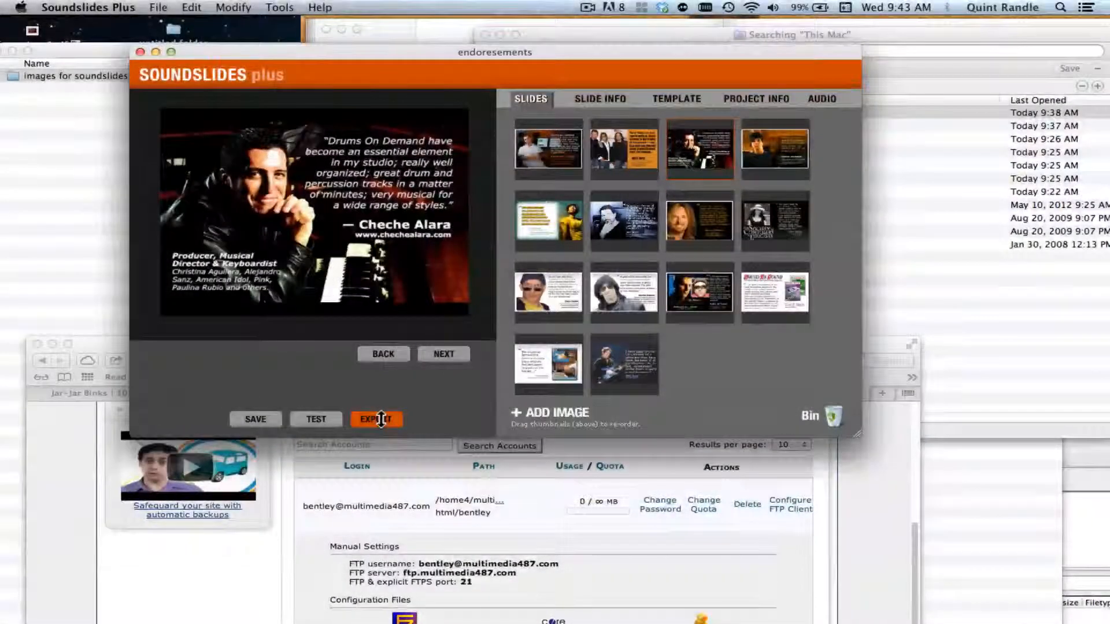
# Export the slideshow for the web and show the exported files.
pyautogui.click(376, 418)
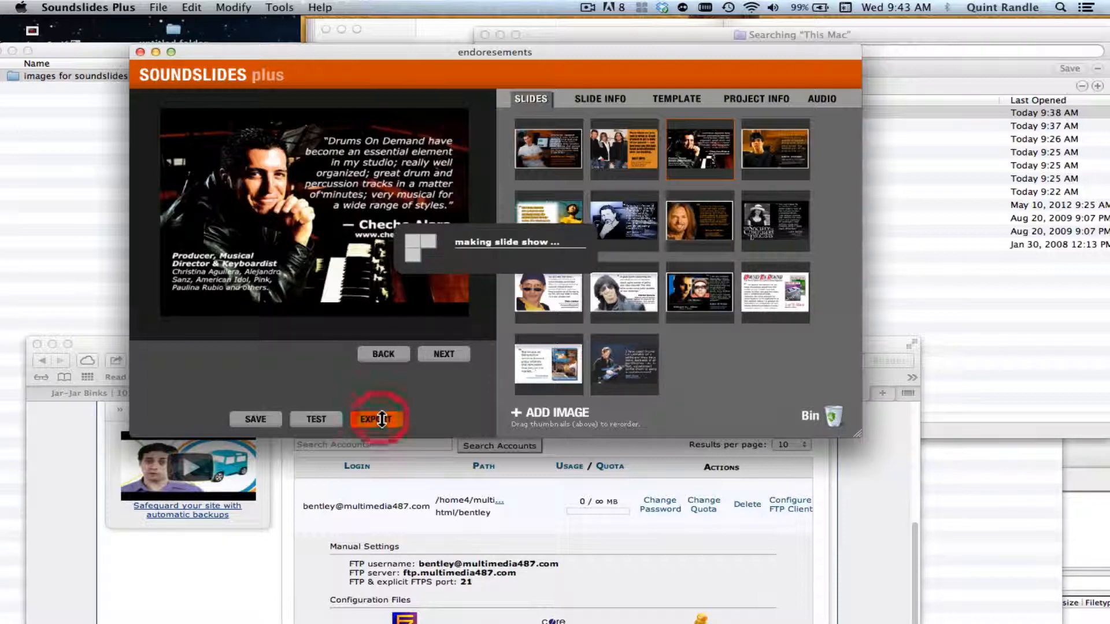
pyautogui.click(376, 418)
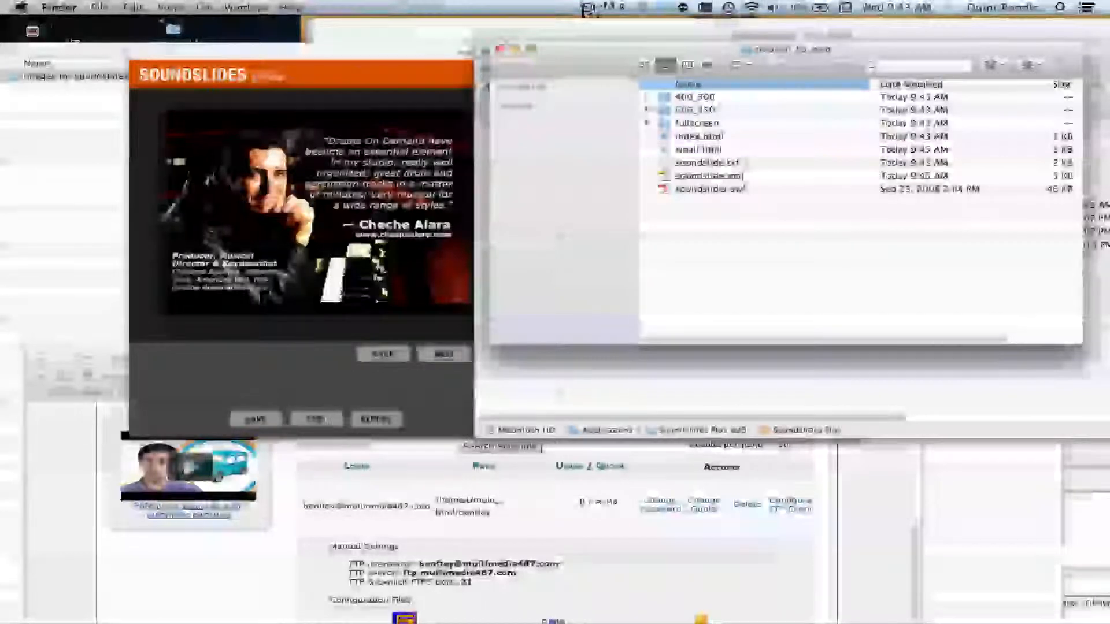
# Open the project folder and rename publish_to_web to 'endoresements'.
pyautogui.click(587, 7)
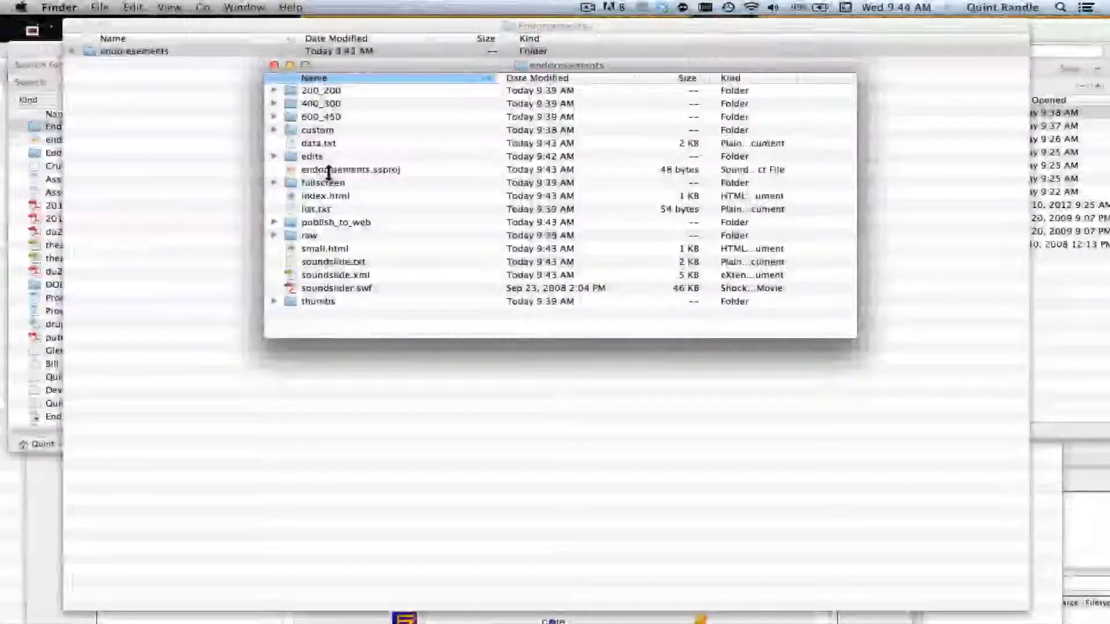
pyautogui.click(350, 170)
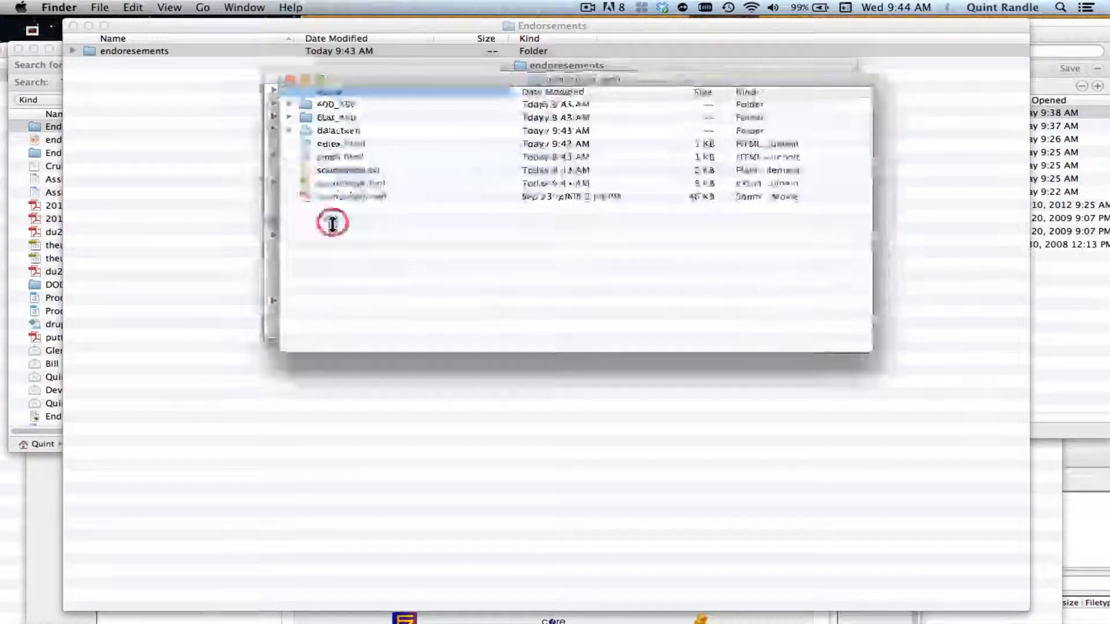
pyautogui.click(335, 221)
pyautogui.write('e')
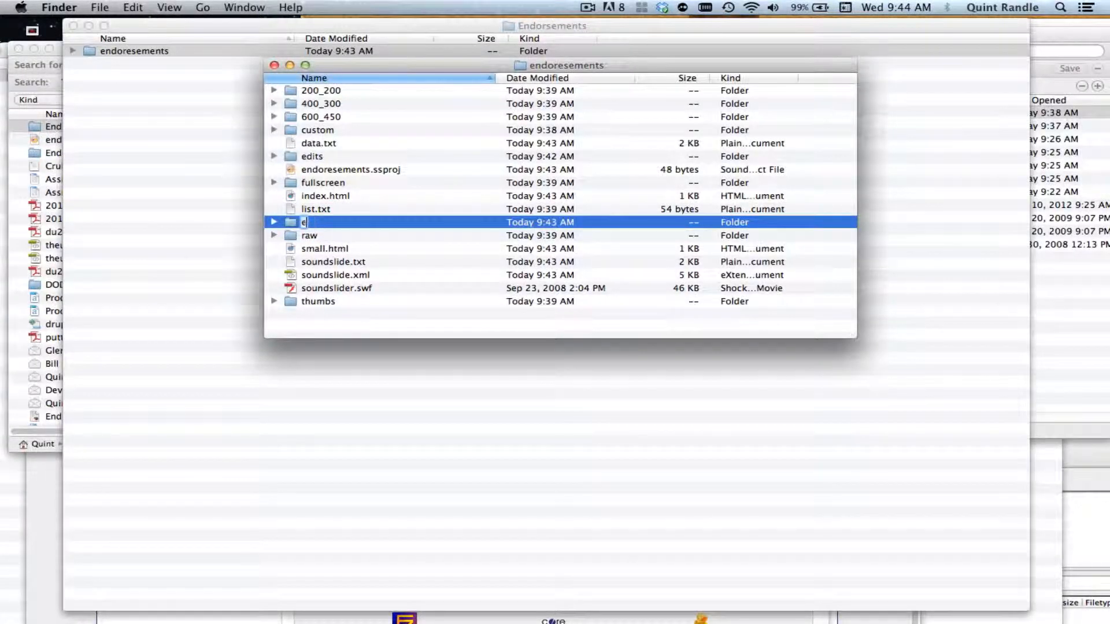
pyautogui.write('ndoresements')
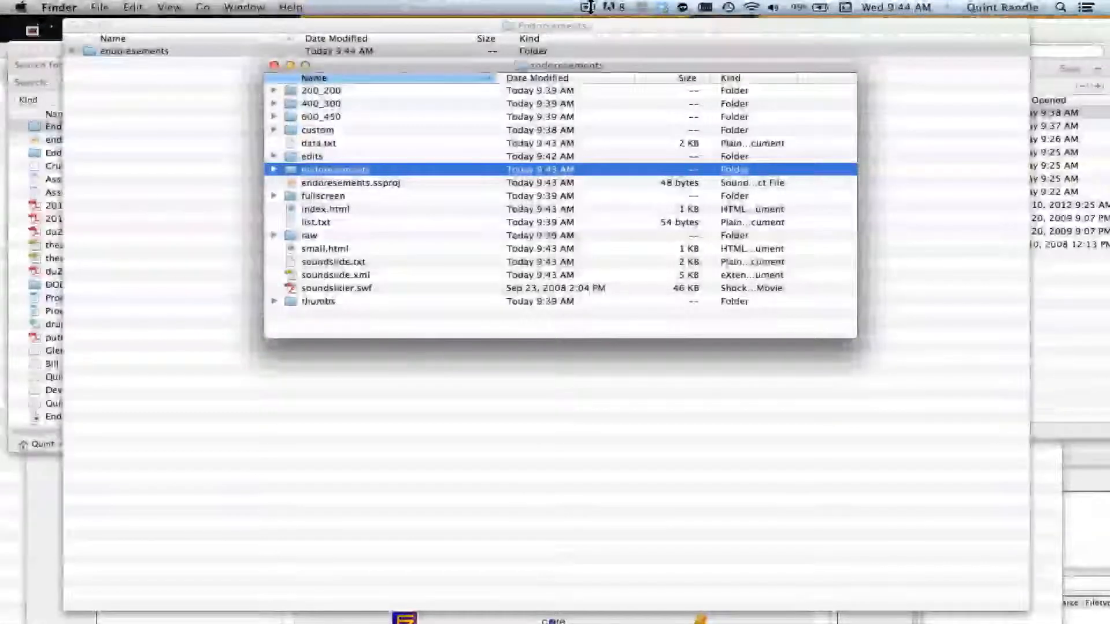
pyautogui.click(589, 7)
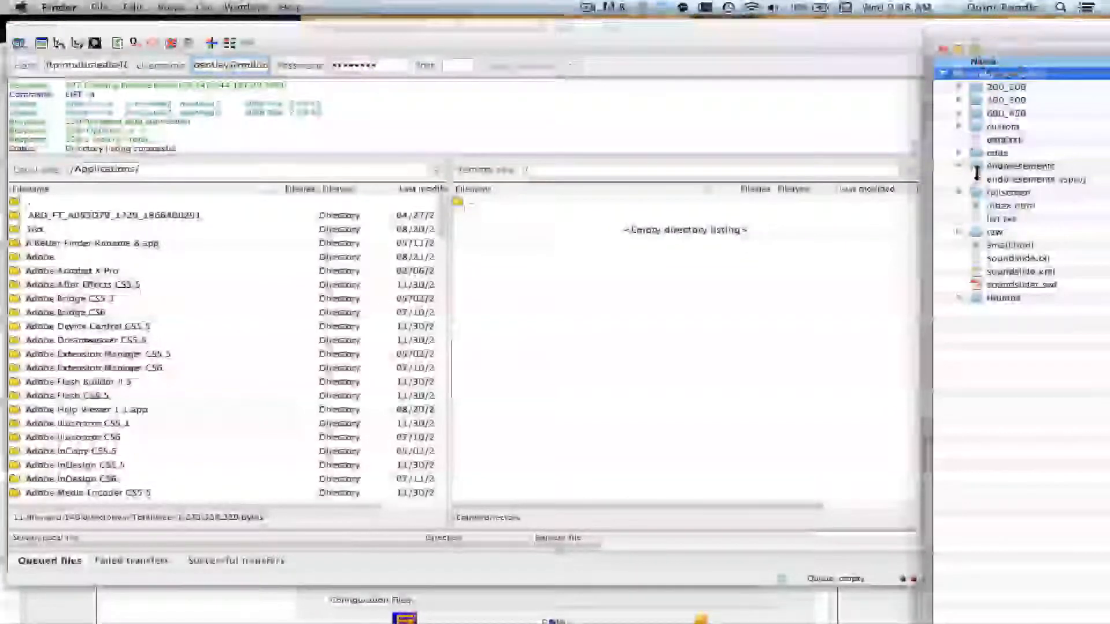
# Upload the endoresements folder to FileZilla's remote root, completing 47 transfers.
pyautogui.click(959, 166)
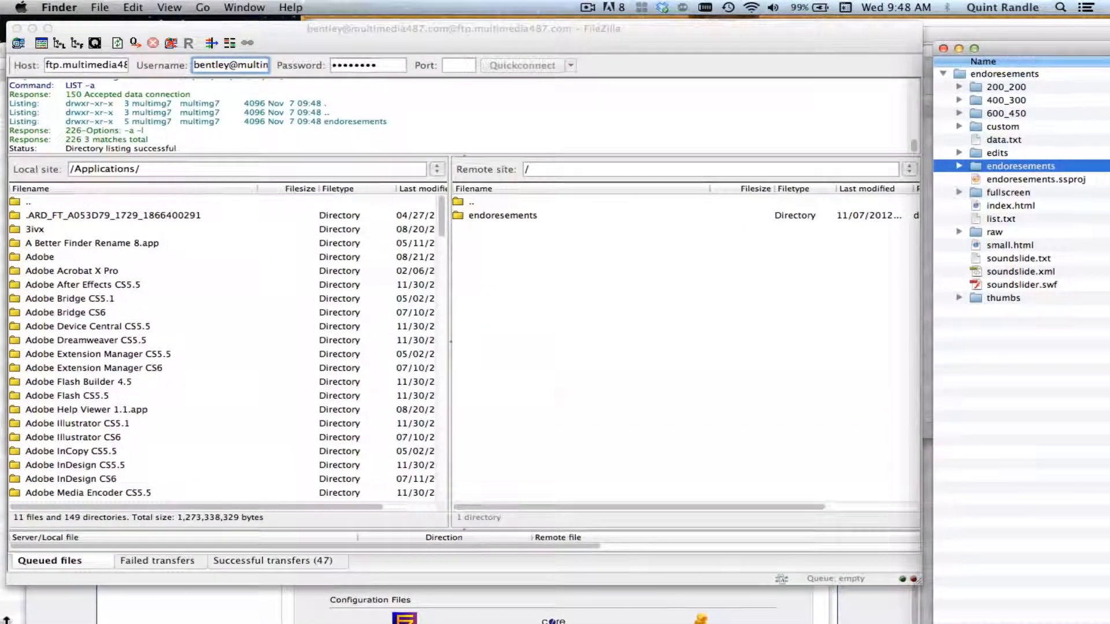
pyautogui.moveTo(113, 610)
pyautogui.write('multimedia487.com/bentl')
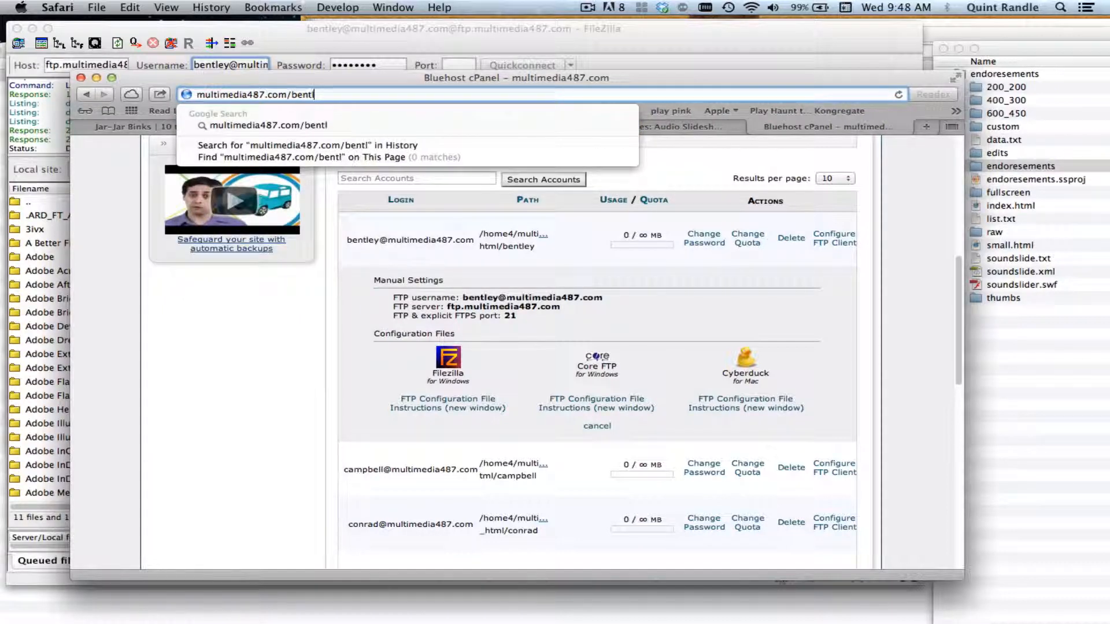
# Play the slideshow from its endoresements/index.html web address, then go to the Soundslides tab.
pyautogui.write('ey')
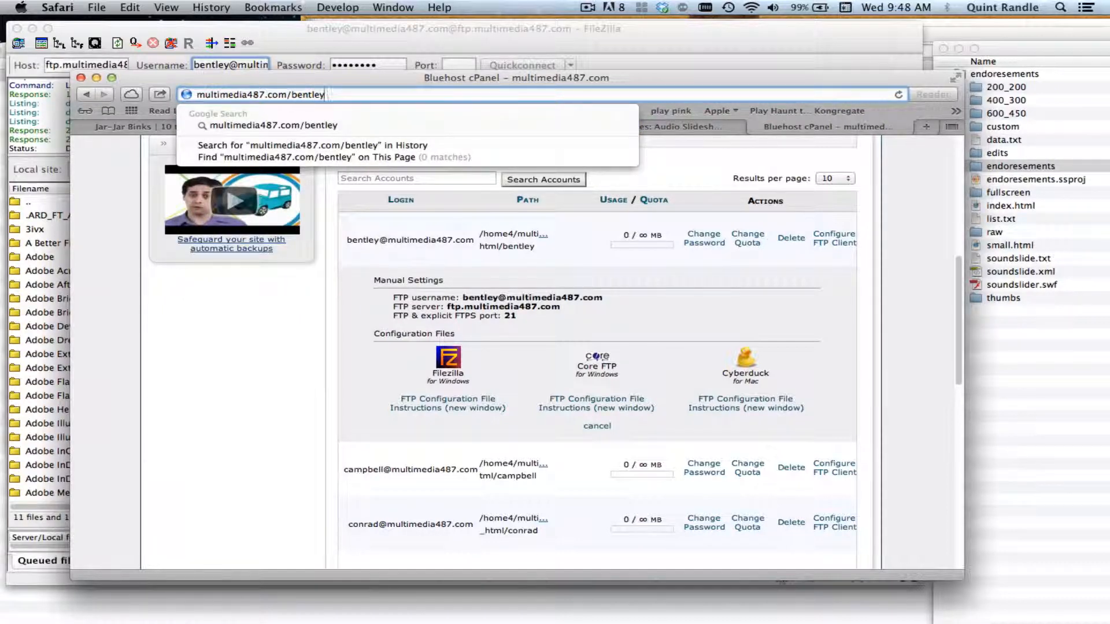
pyautogui.write('/endoresements/index.html')
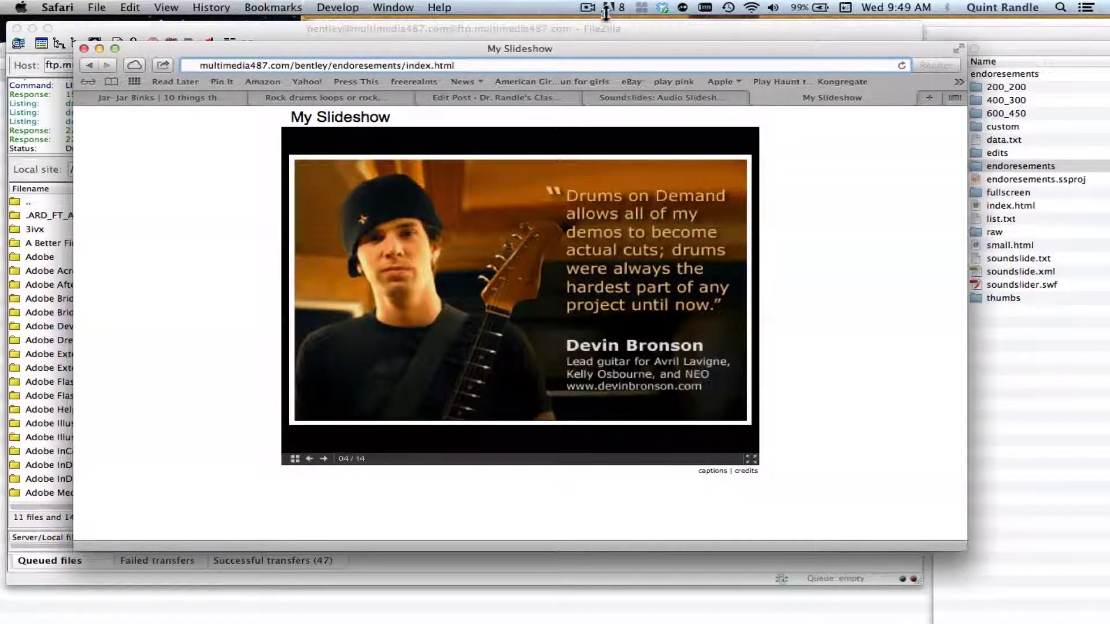
pyautogui.click(588, 7)
pyautogui.write('soundslides embed code utility')
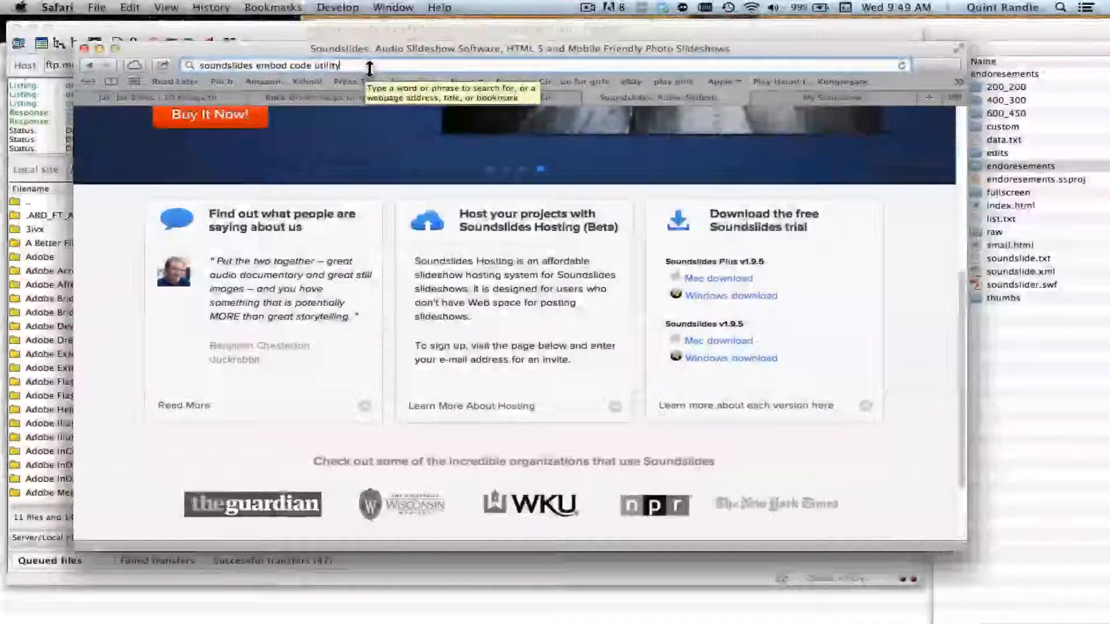
# Search for and open the Soundslides Embed Utility, then return to the published slideshow page.
pyautogui.press('Return')
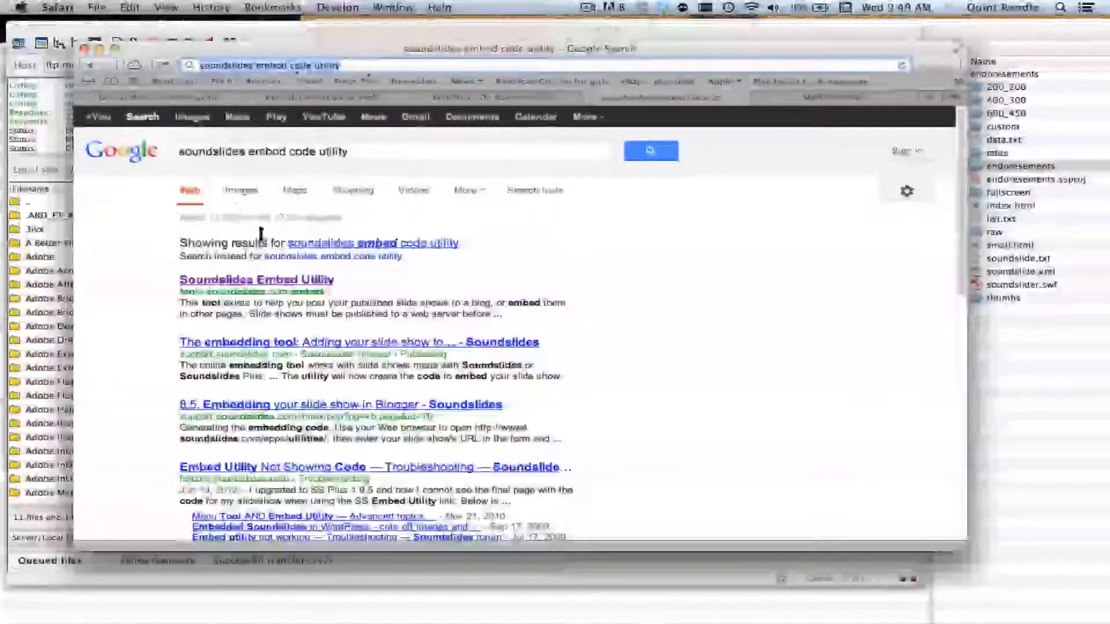
pyautogui.click(256, 280)
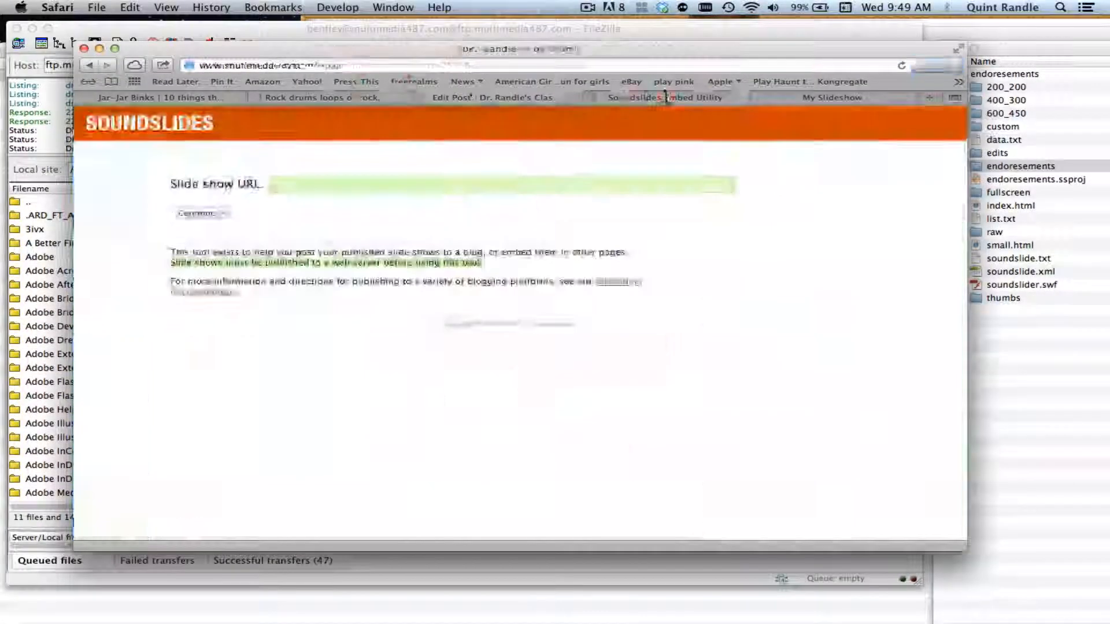
pyautogui.click(831, 97)
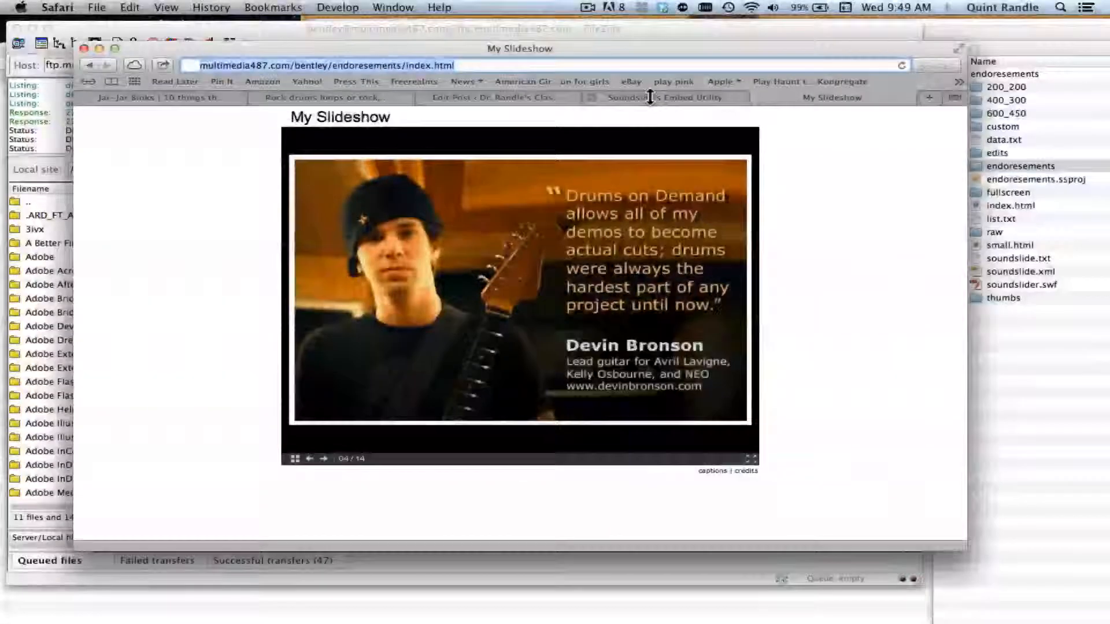
pyautogui.click(663, 98)
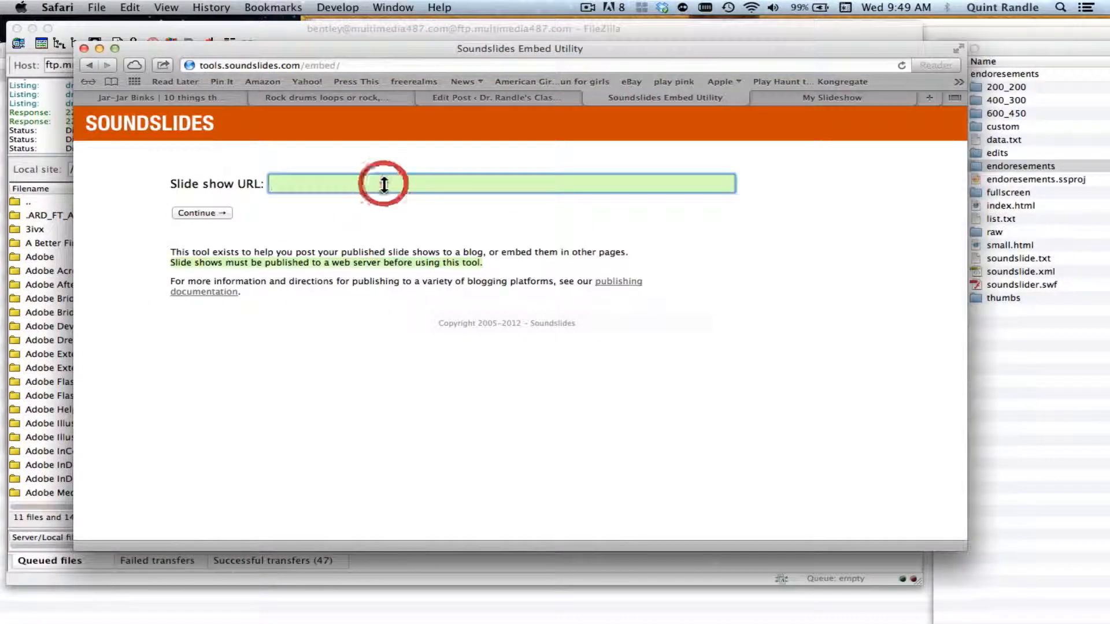
pyautogui.write('http://multimedia487.com/bentley/endoresements/index.html')
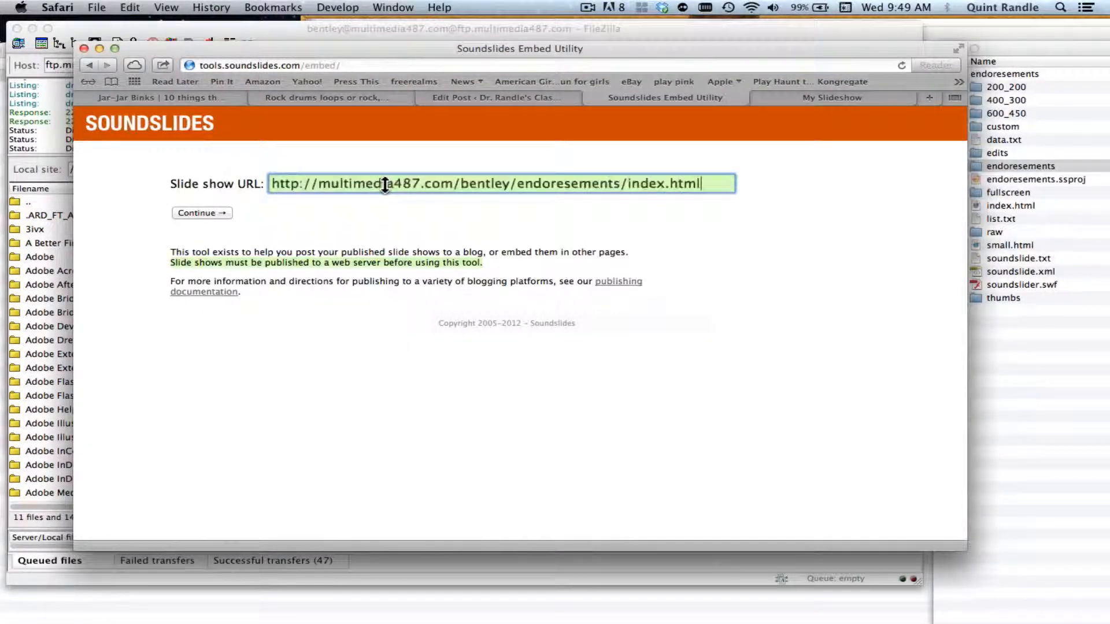
pyautogui.click(201, 212)
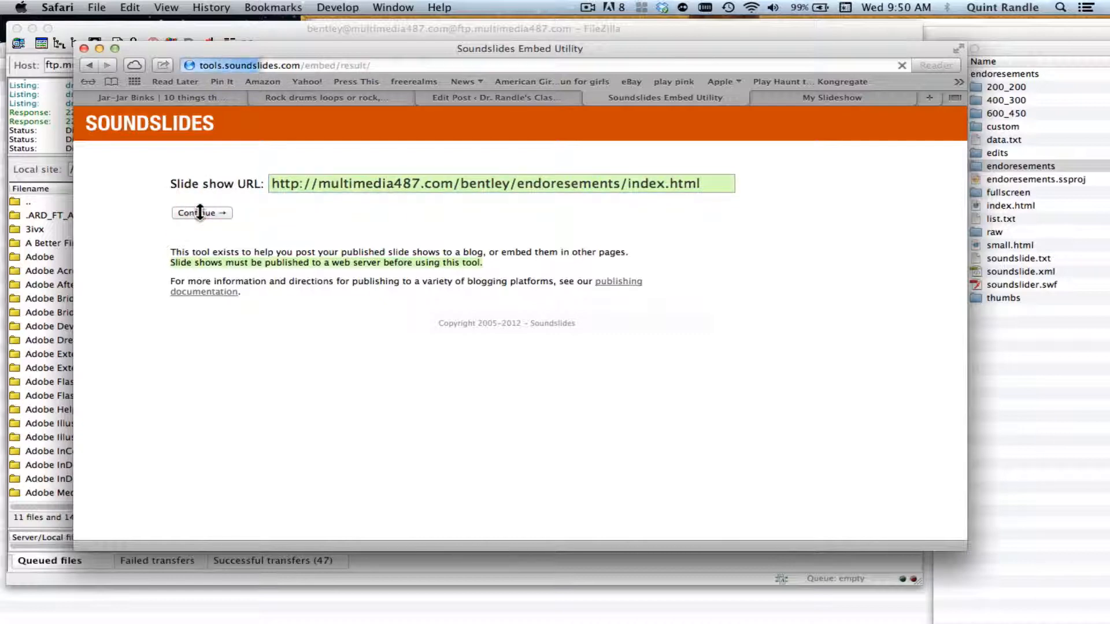
pyautogui.click(201, 212)
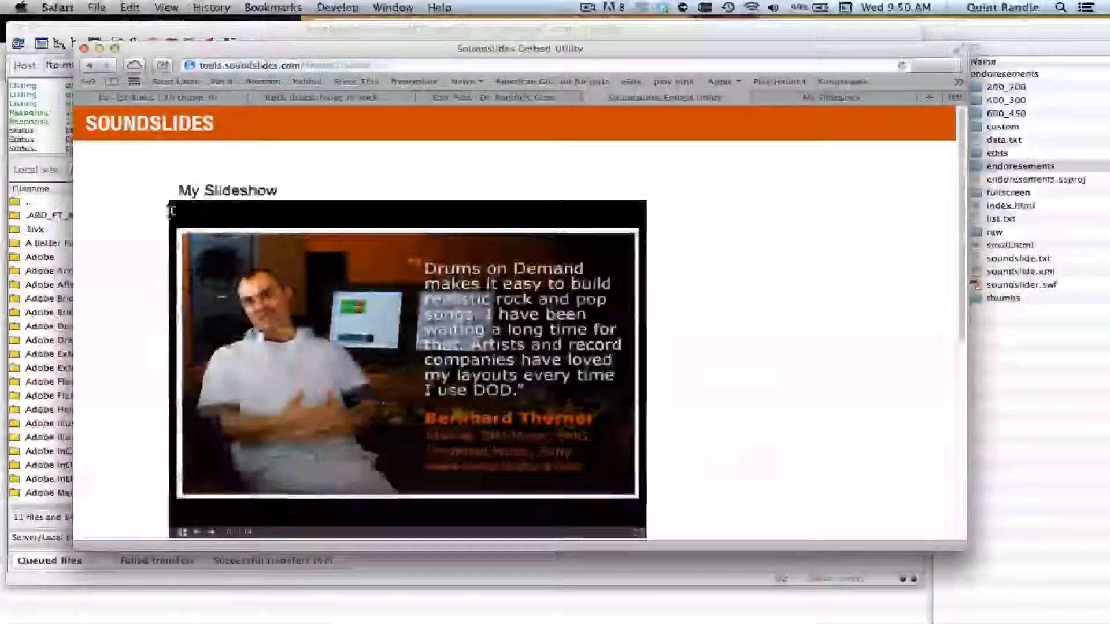
pyautogui.scroll(-3)
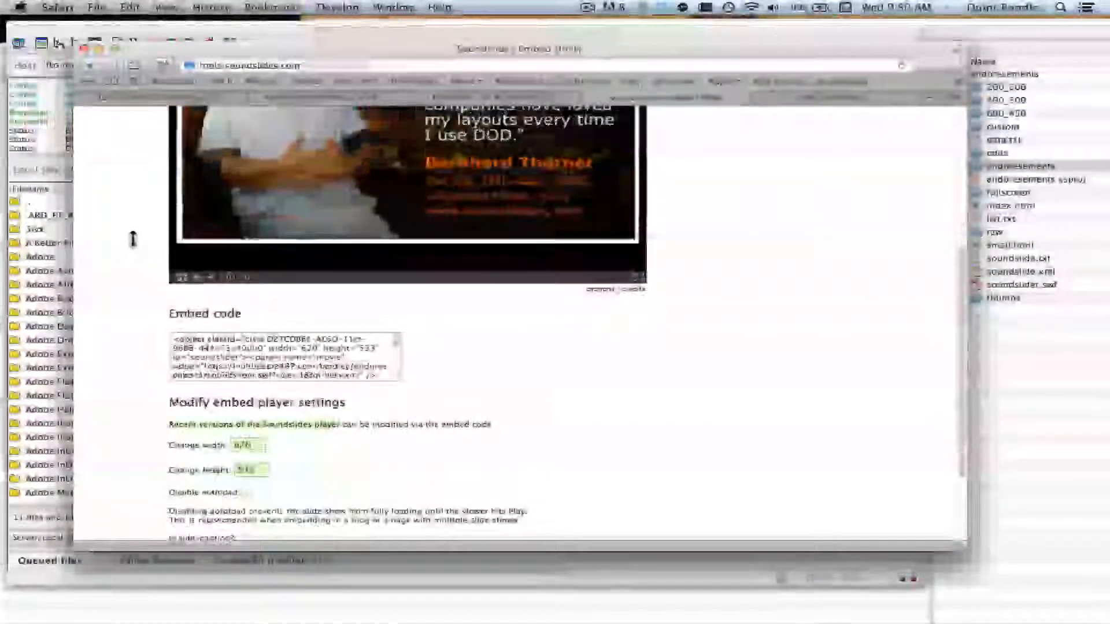
pyautogui.scroll(-3)
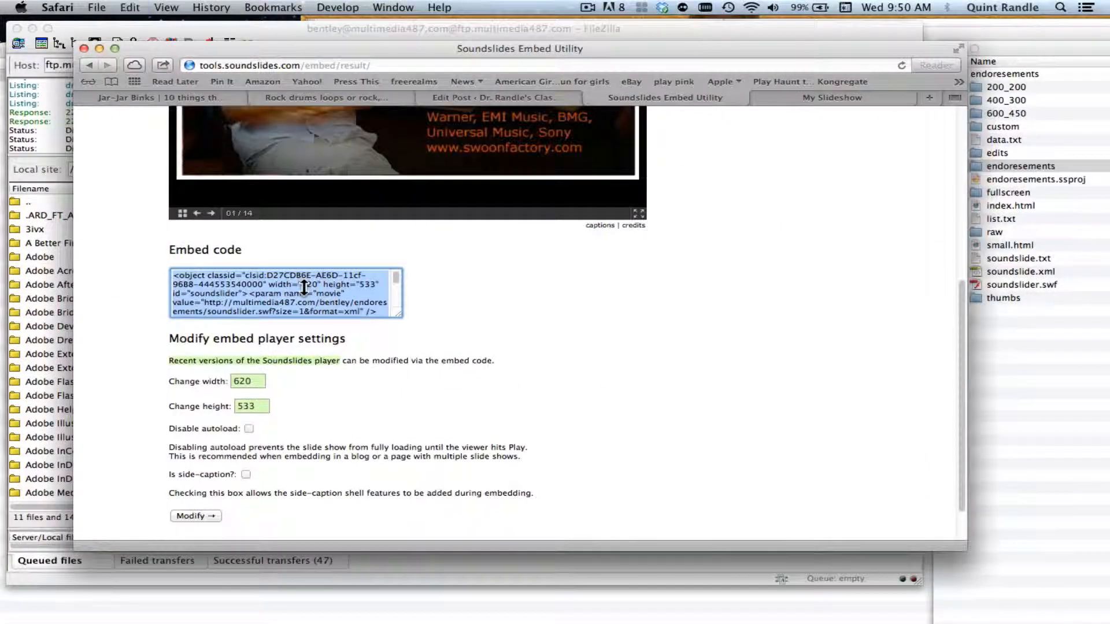
pyautogui.click(195, 516)
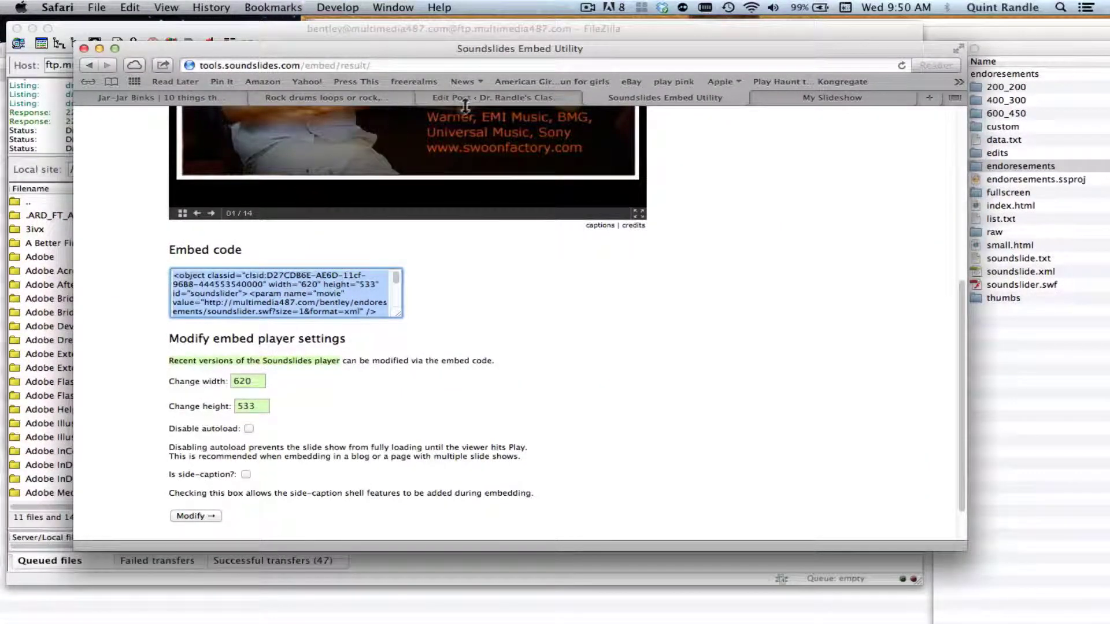
# Paste the embed code below the intro sentence in HTML view and update the post.
pyautogui.click(496, 97)
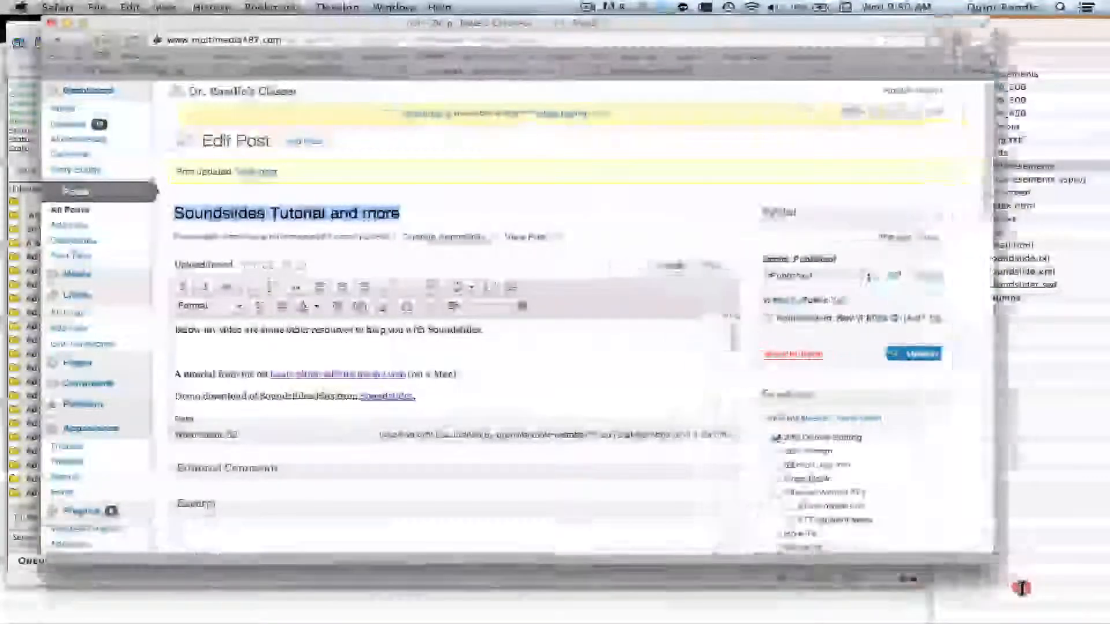
pyautogui.click(738, 265)
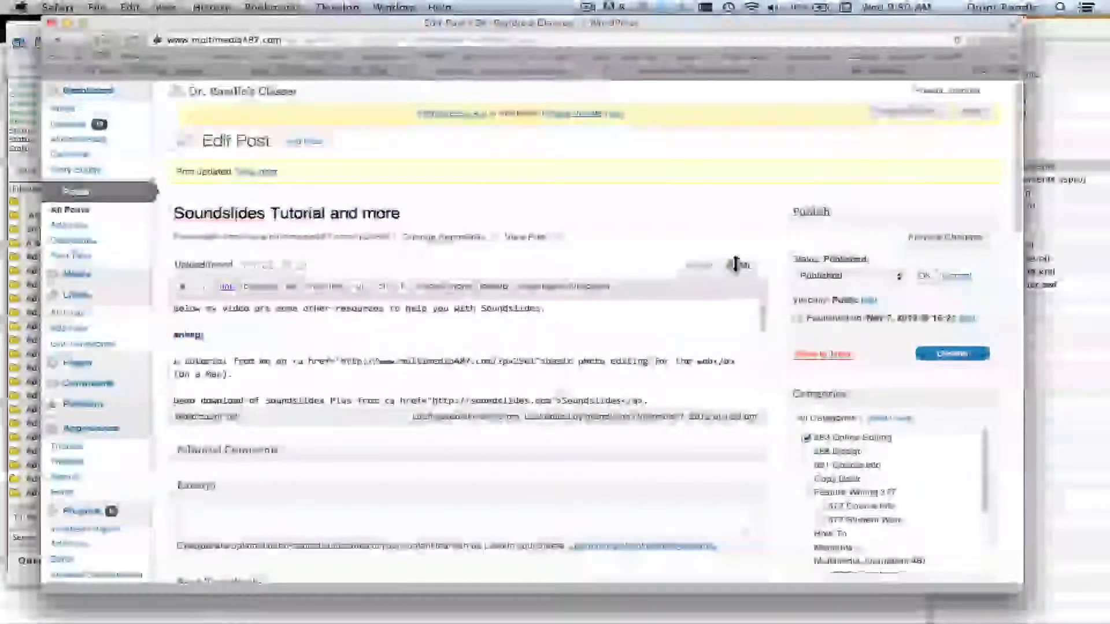
pyautogui.click(738, 265)
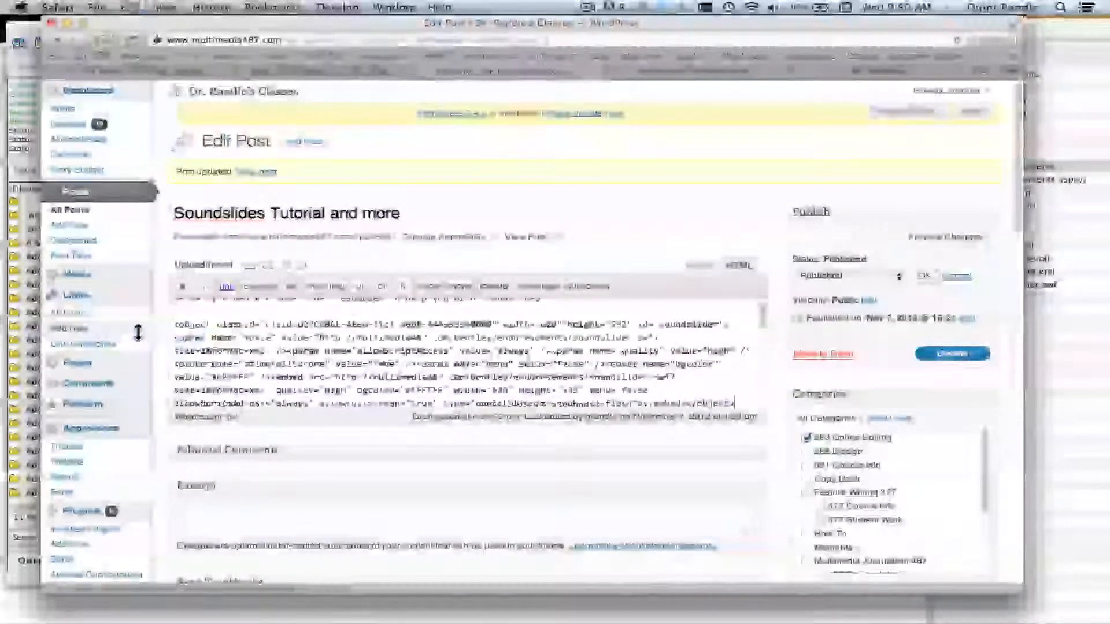
pyautogui.click(697, 264)
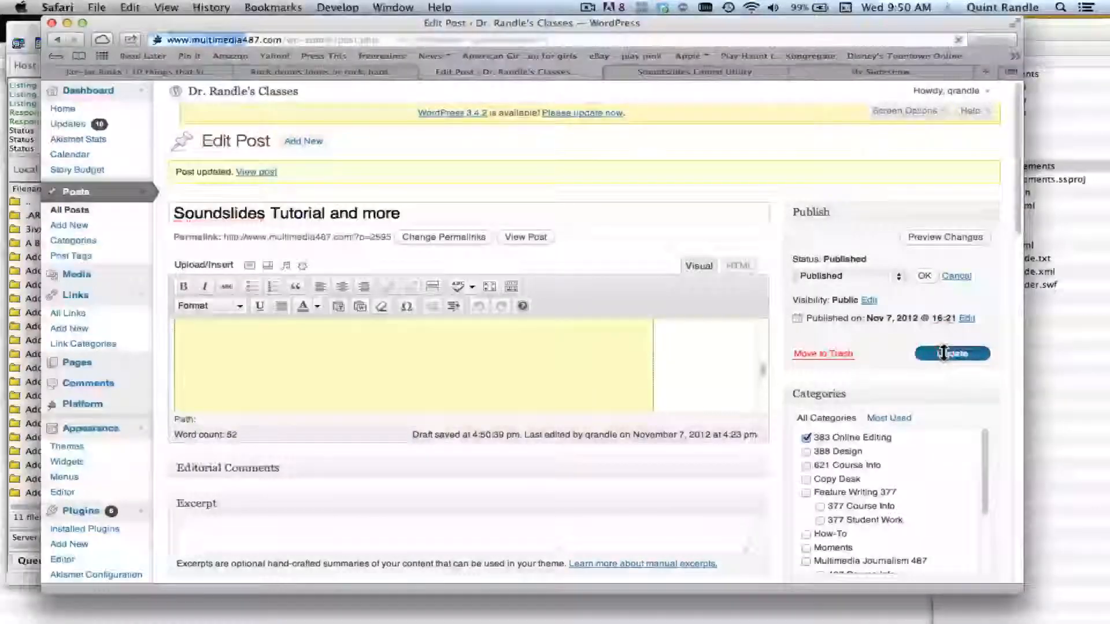
pyautogui.click(950, 353)
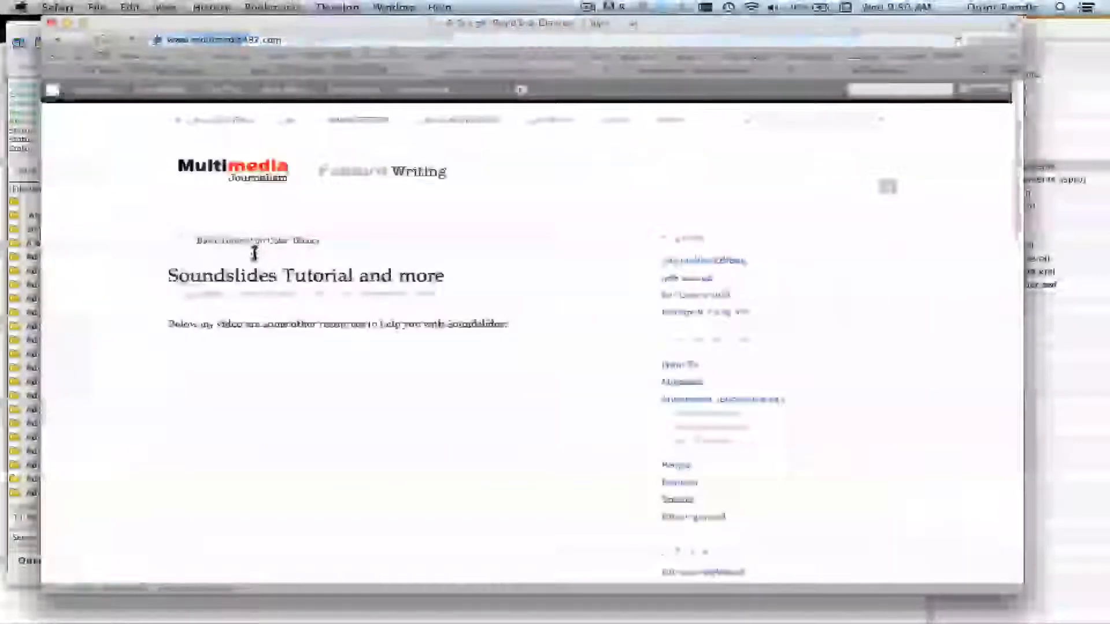
# Scroll the live post to check the embedded endorsements slideshow.
pyautogui.scroll(-3)
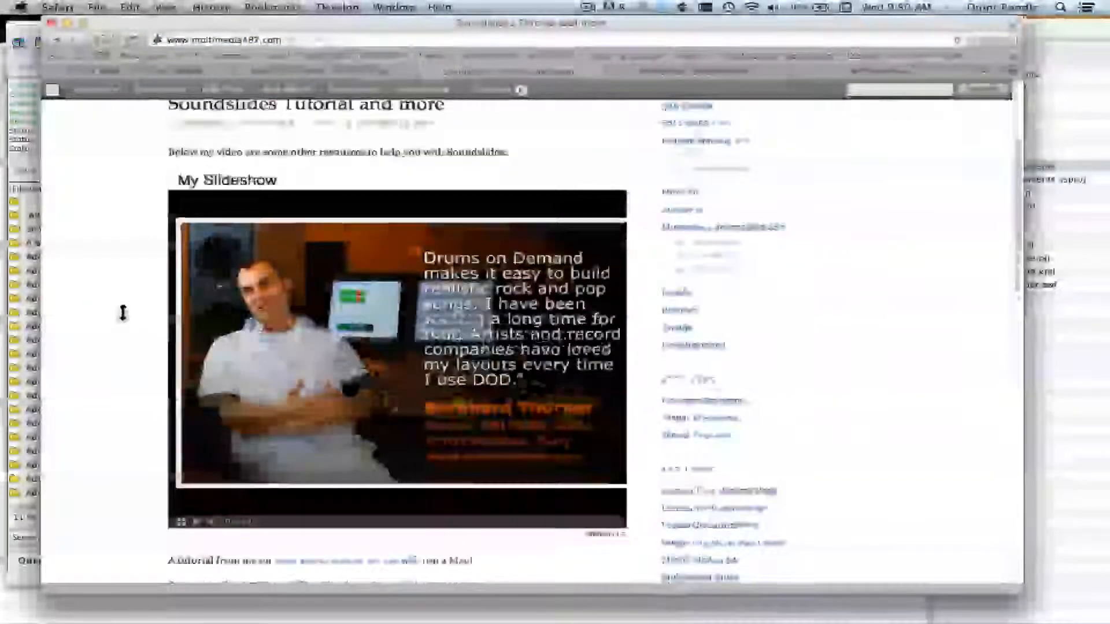
pyautogui.scroll(-3)
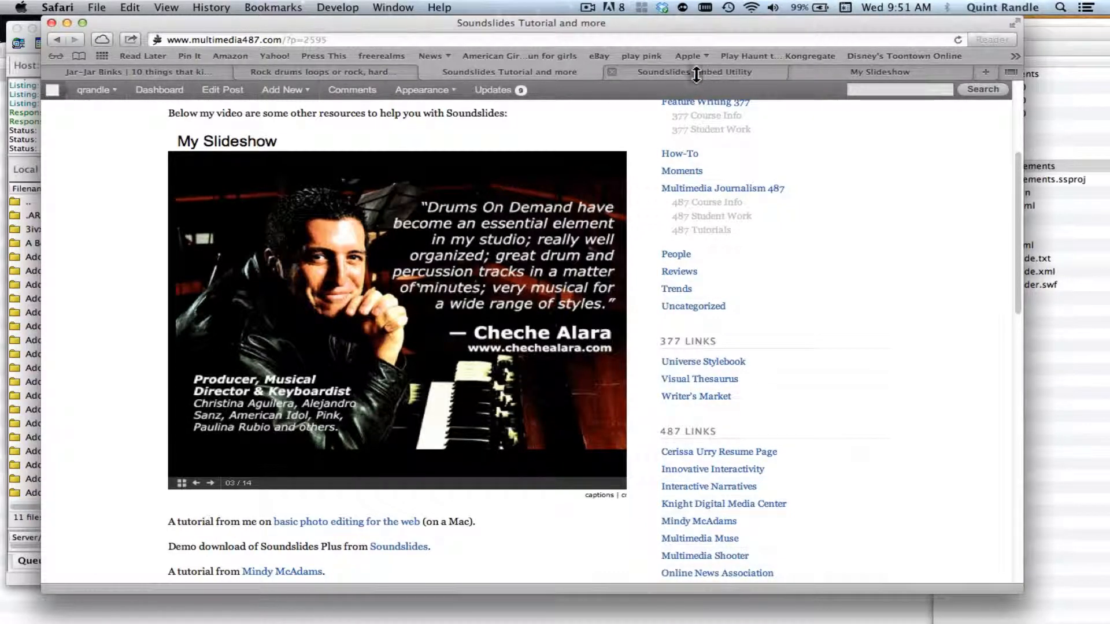
# Calculate the proportional height in Calculator and change the player size to 500 by 426.
pyautogui.click(694, 71)
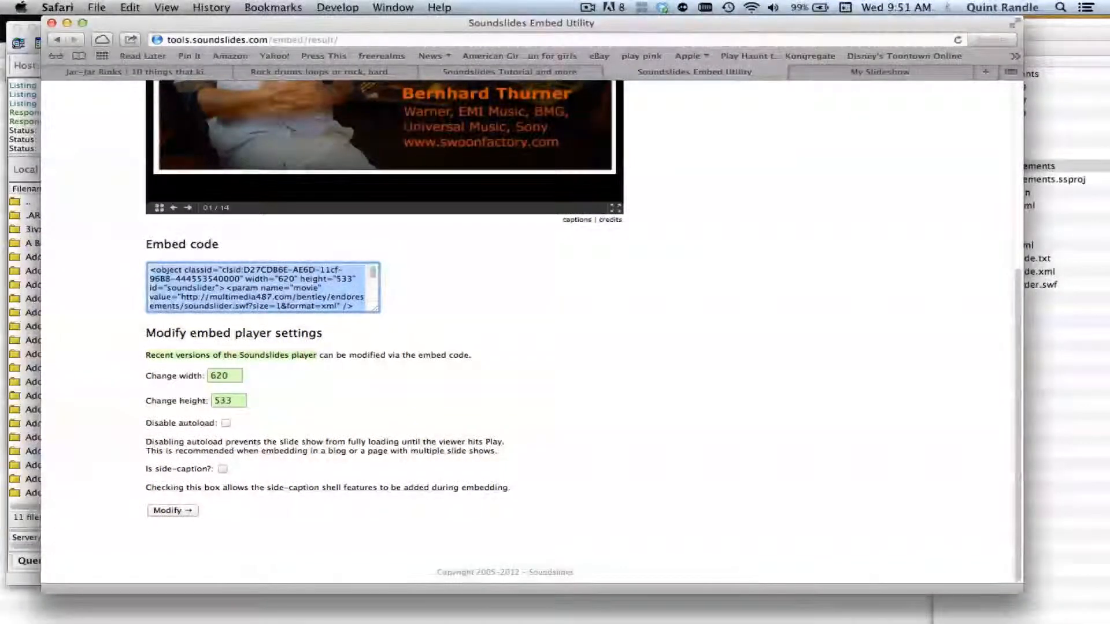
pyautogui.click(587, 8)
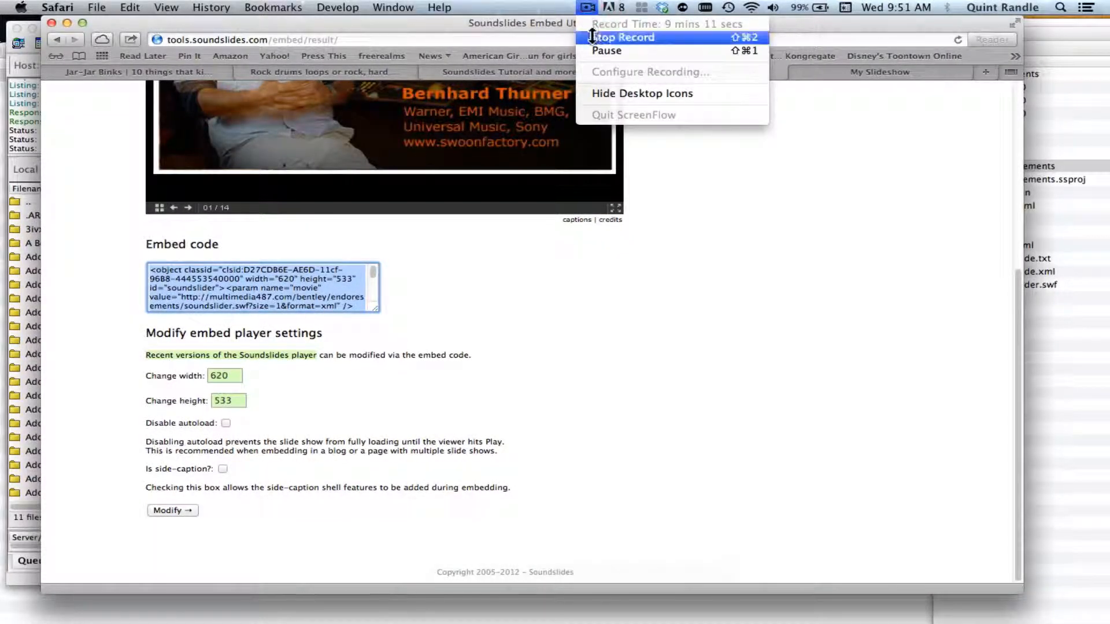
pyautogui.moveTo(598, 50)
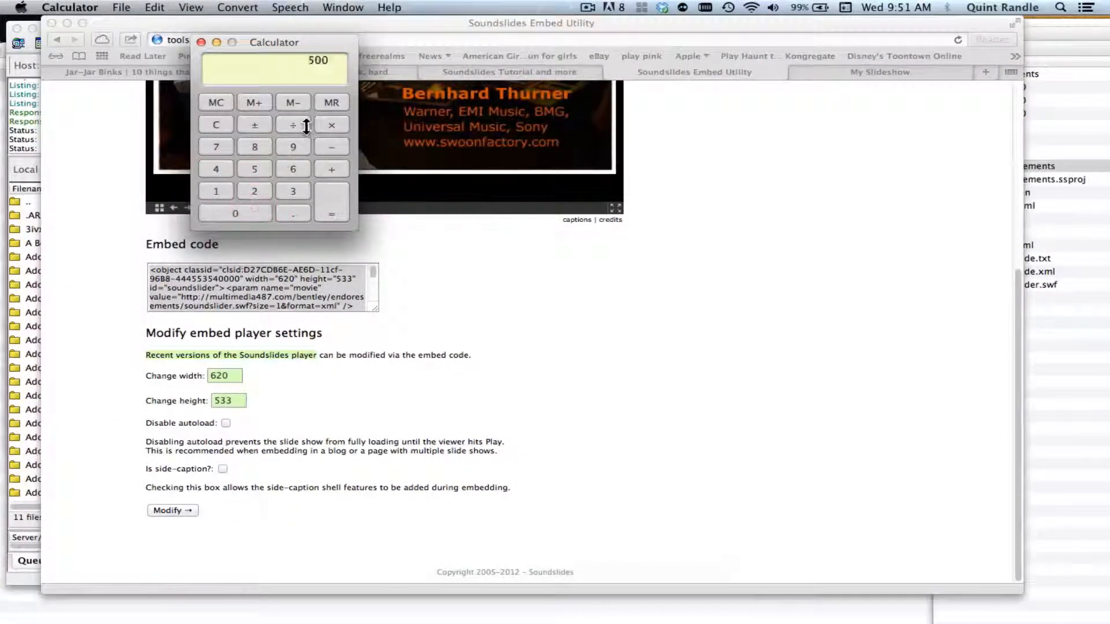
pyautogui.click(292, 123)
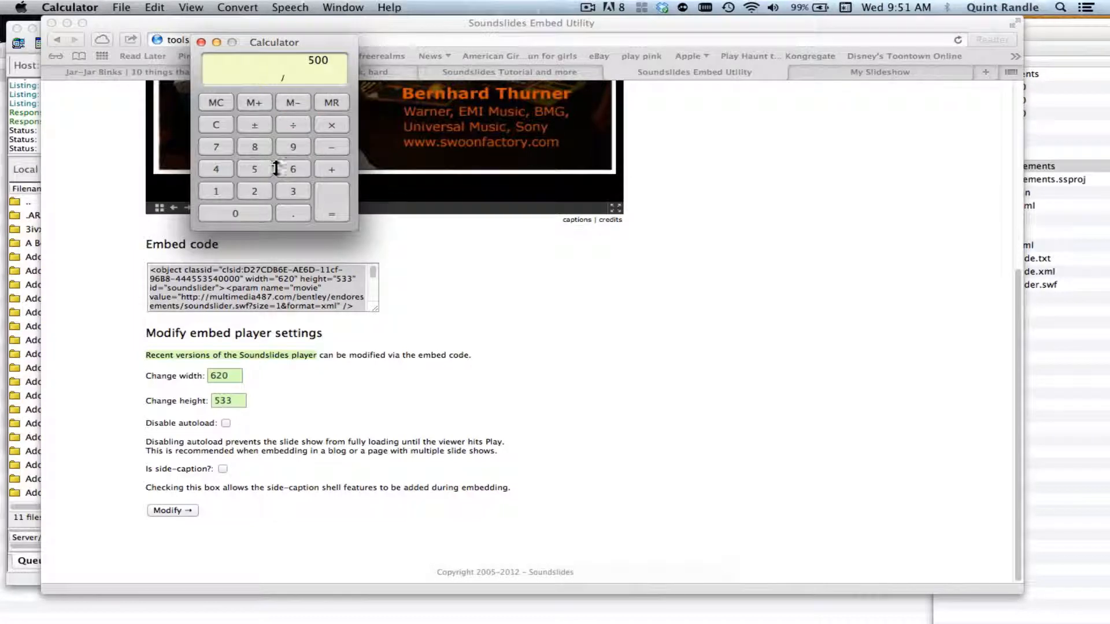
pyautogui.click(331, 212)
pyautogui.write('426')
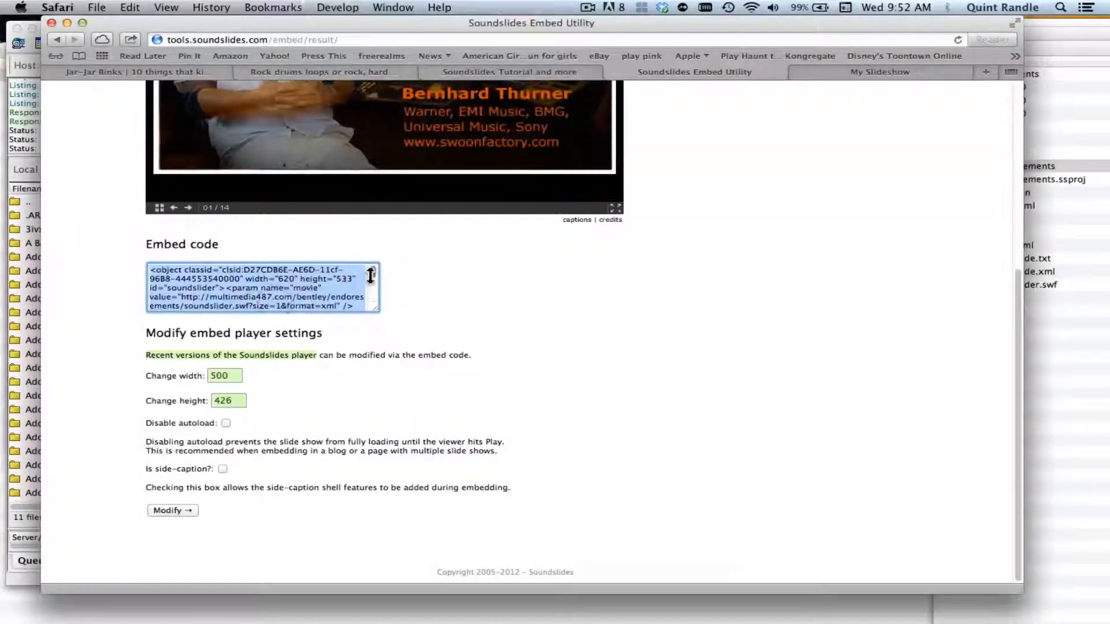
pyautogui.click(172, 510)
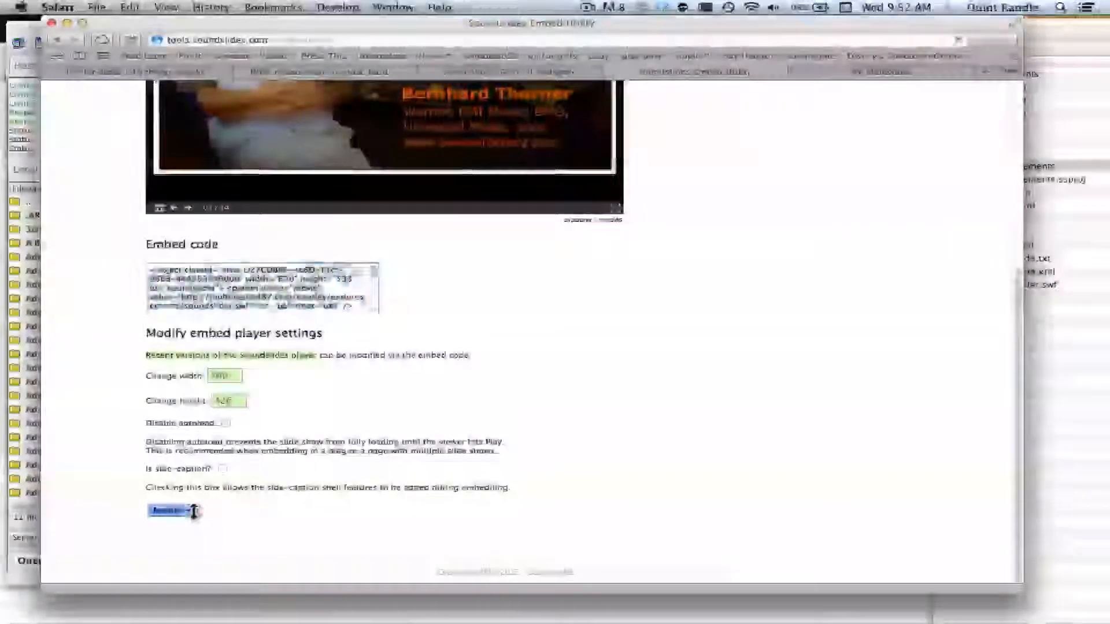
# Copy the regenerated 500×426 embed code and paste it over the old code.
pyautogui.click(172, 512)
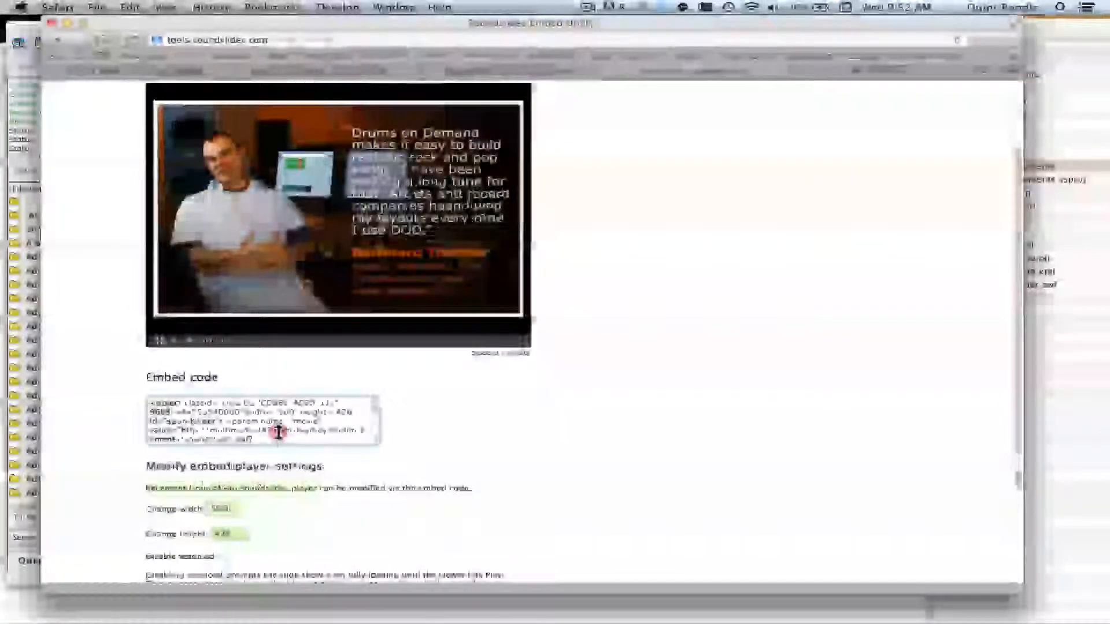
pyautogui.tripleClick(262, 420)
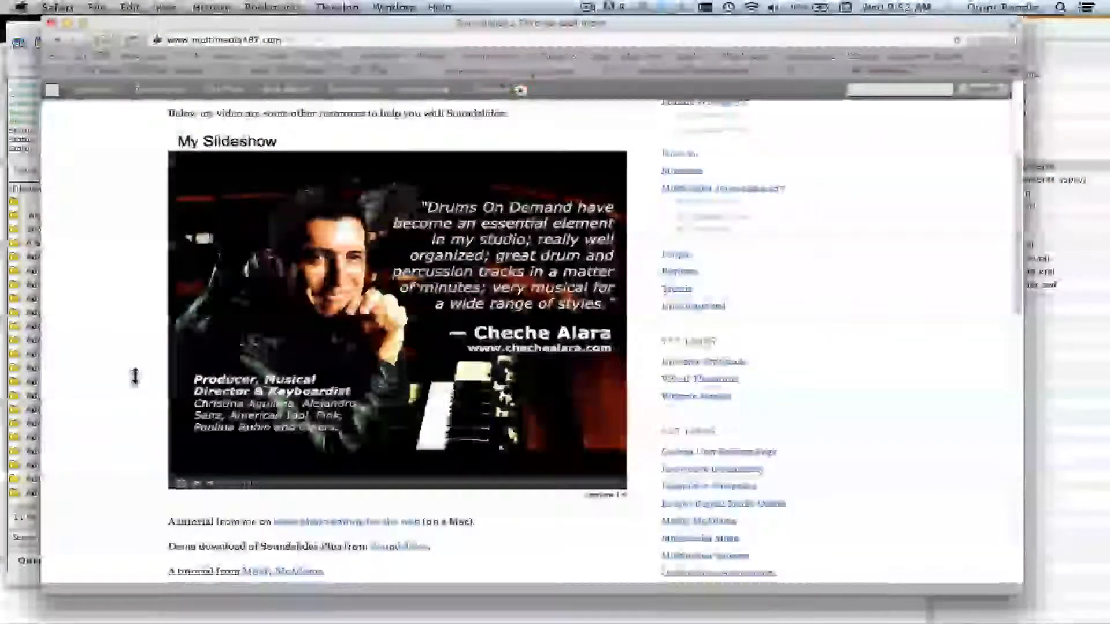
pyautogui.scroll(-3)
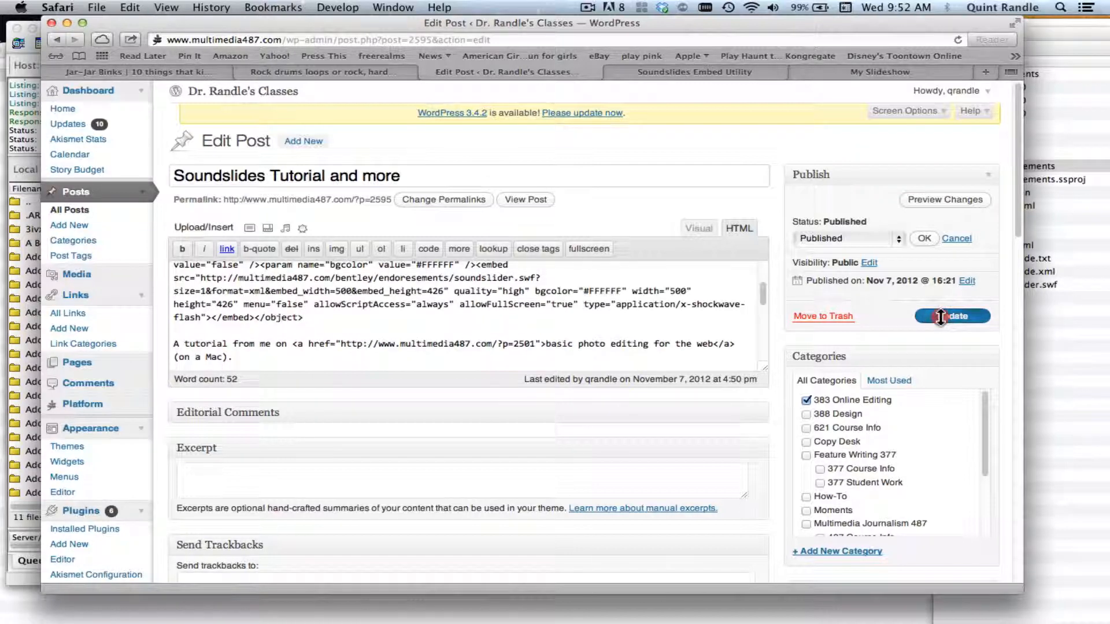
# Update the post and scroll the live page to check the 500×426 slideshow.
pyautogui.click(951, 315)
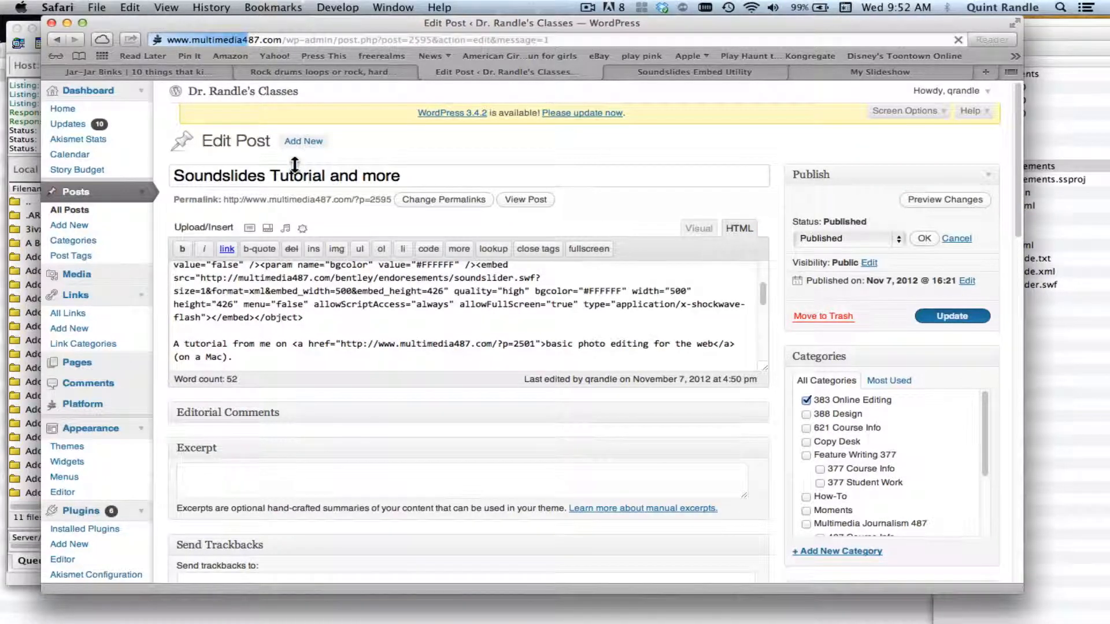
pyautogui.click(951, 316)
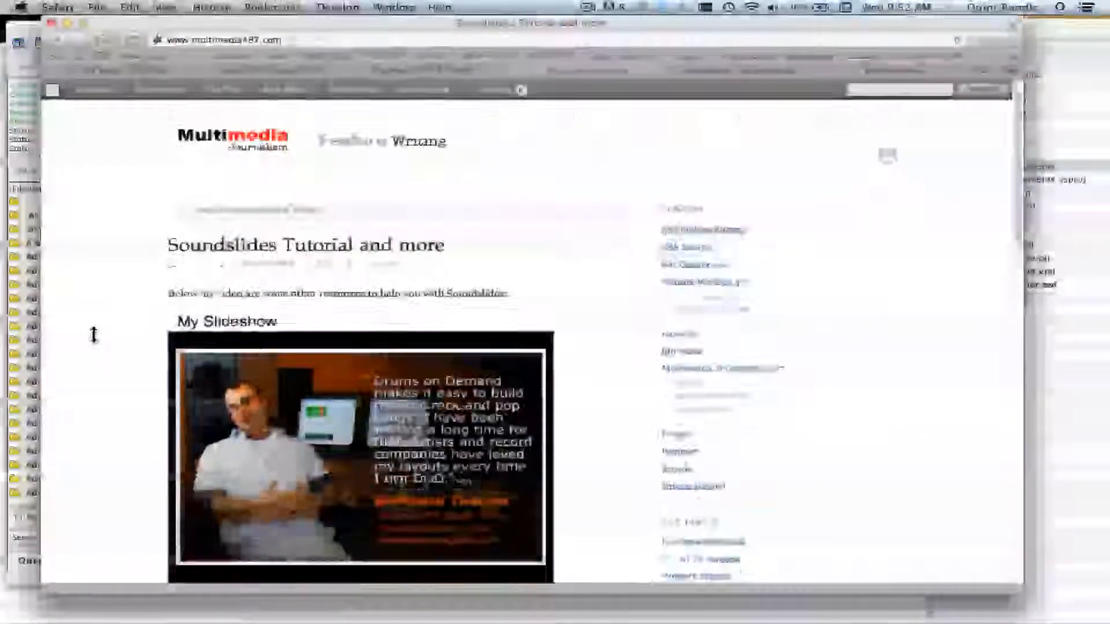
pyautogui.scroll(-3)
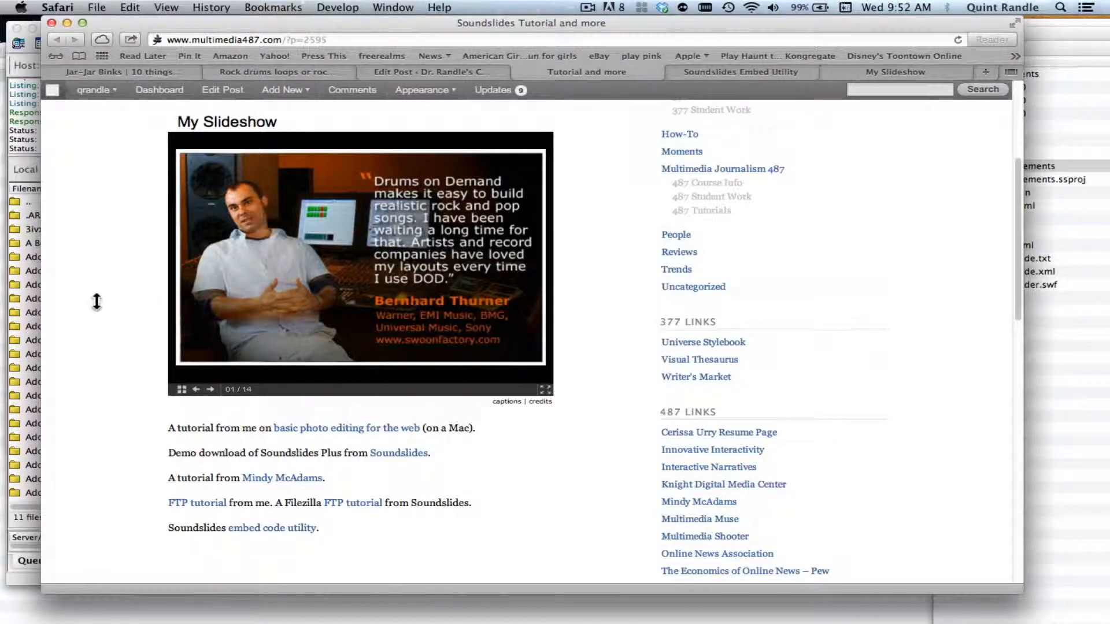
pyautogui.scroll(3)
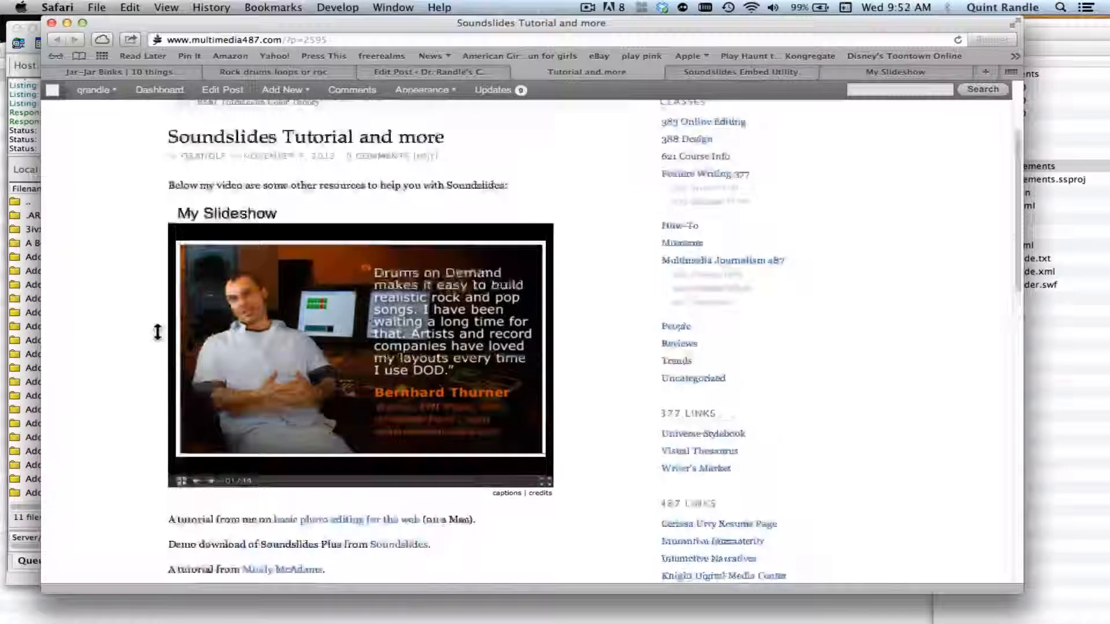
pyautogui.scroll(-3)
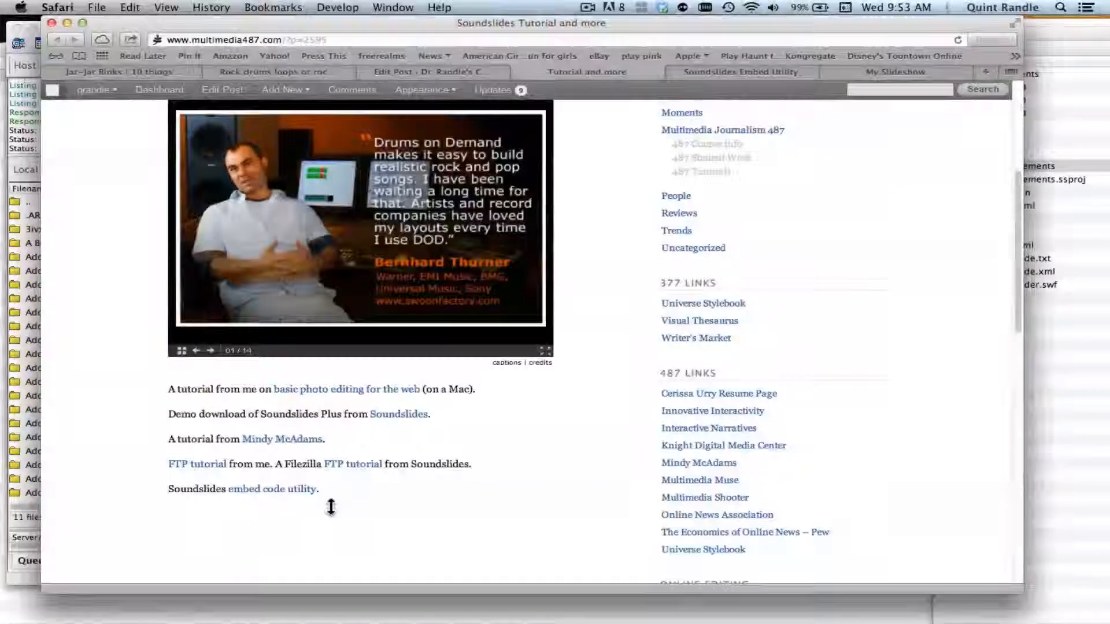